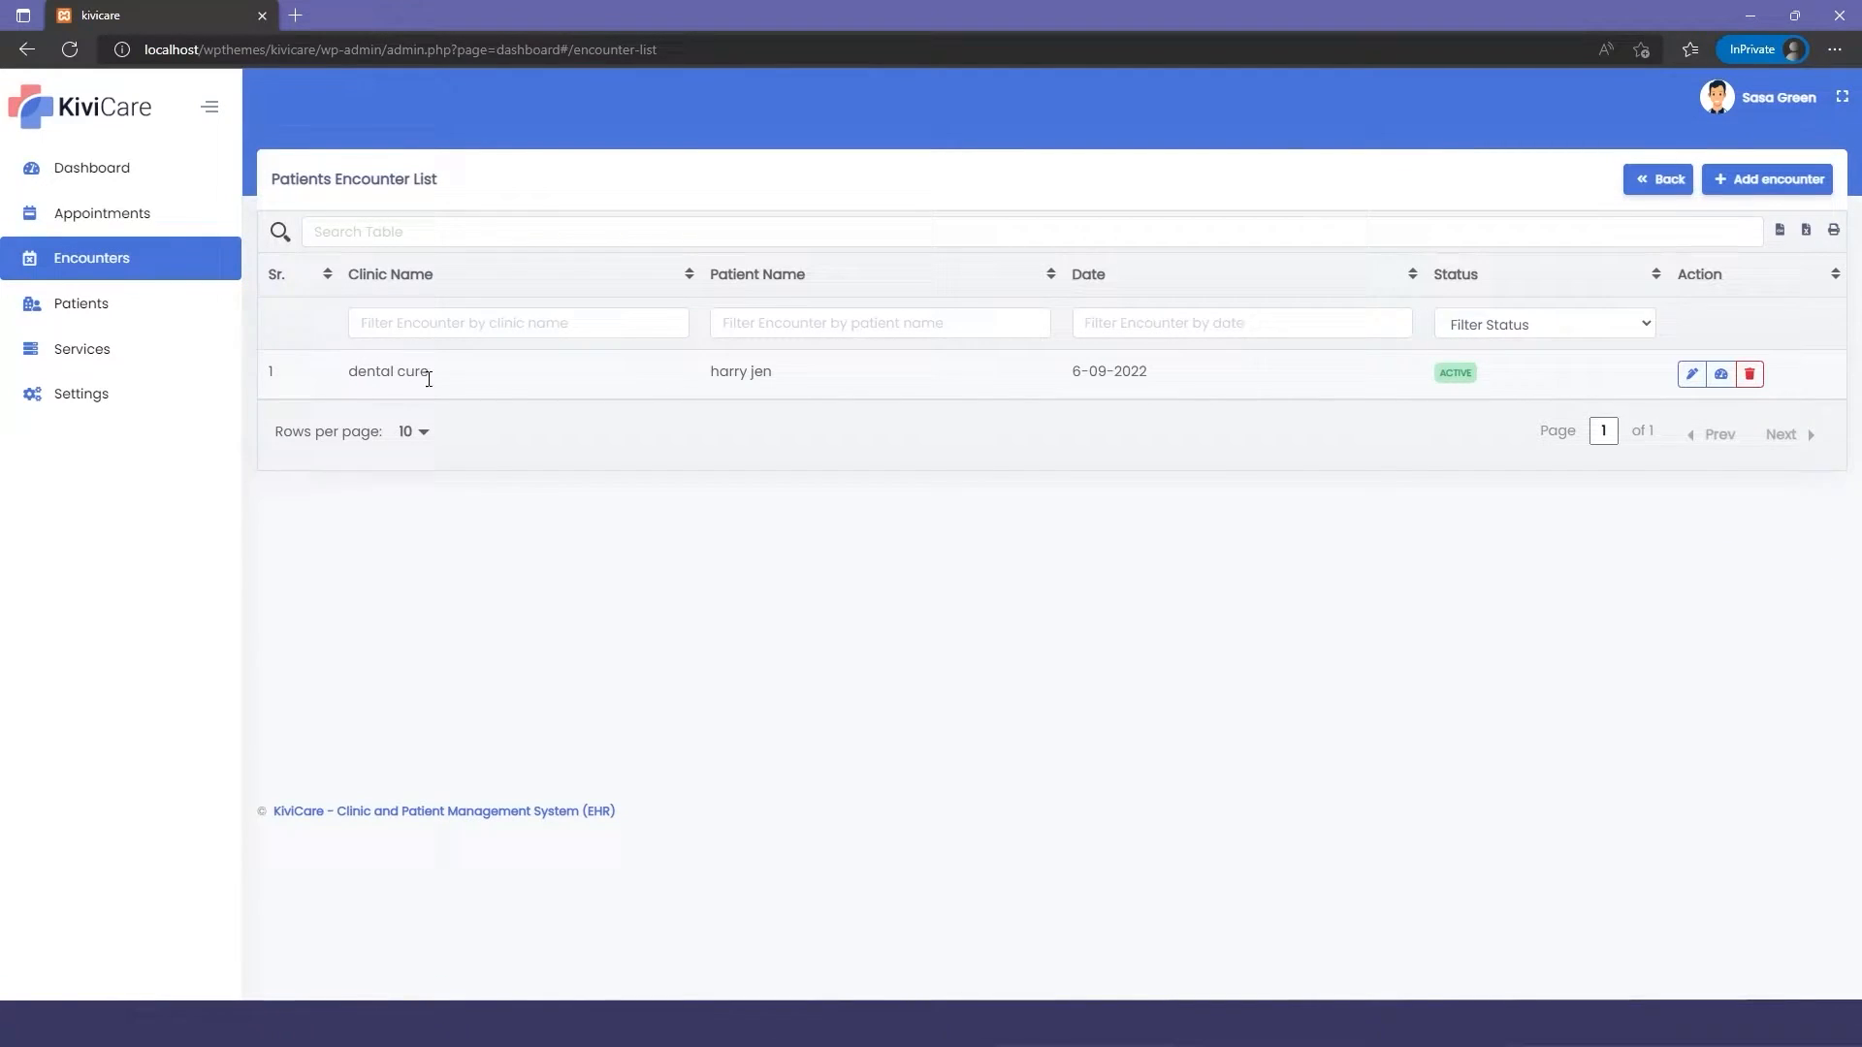
{"action": "mouse_move", "coordinate": [1637, 388]}
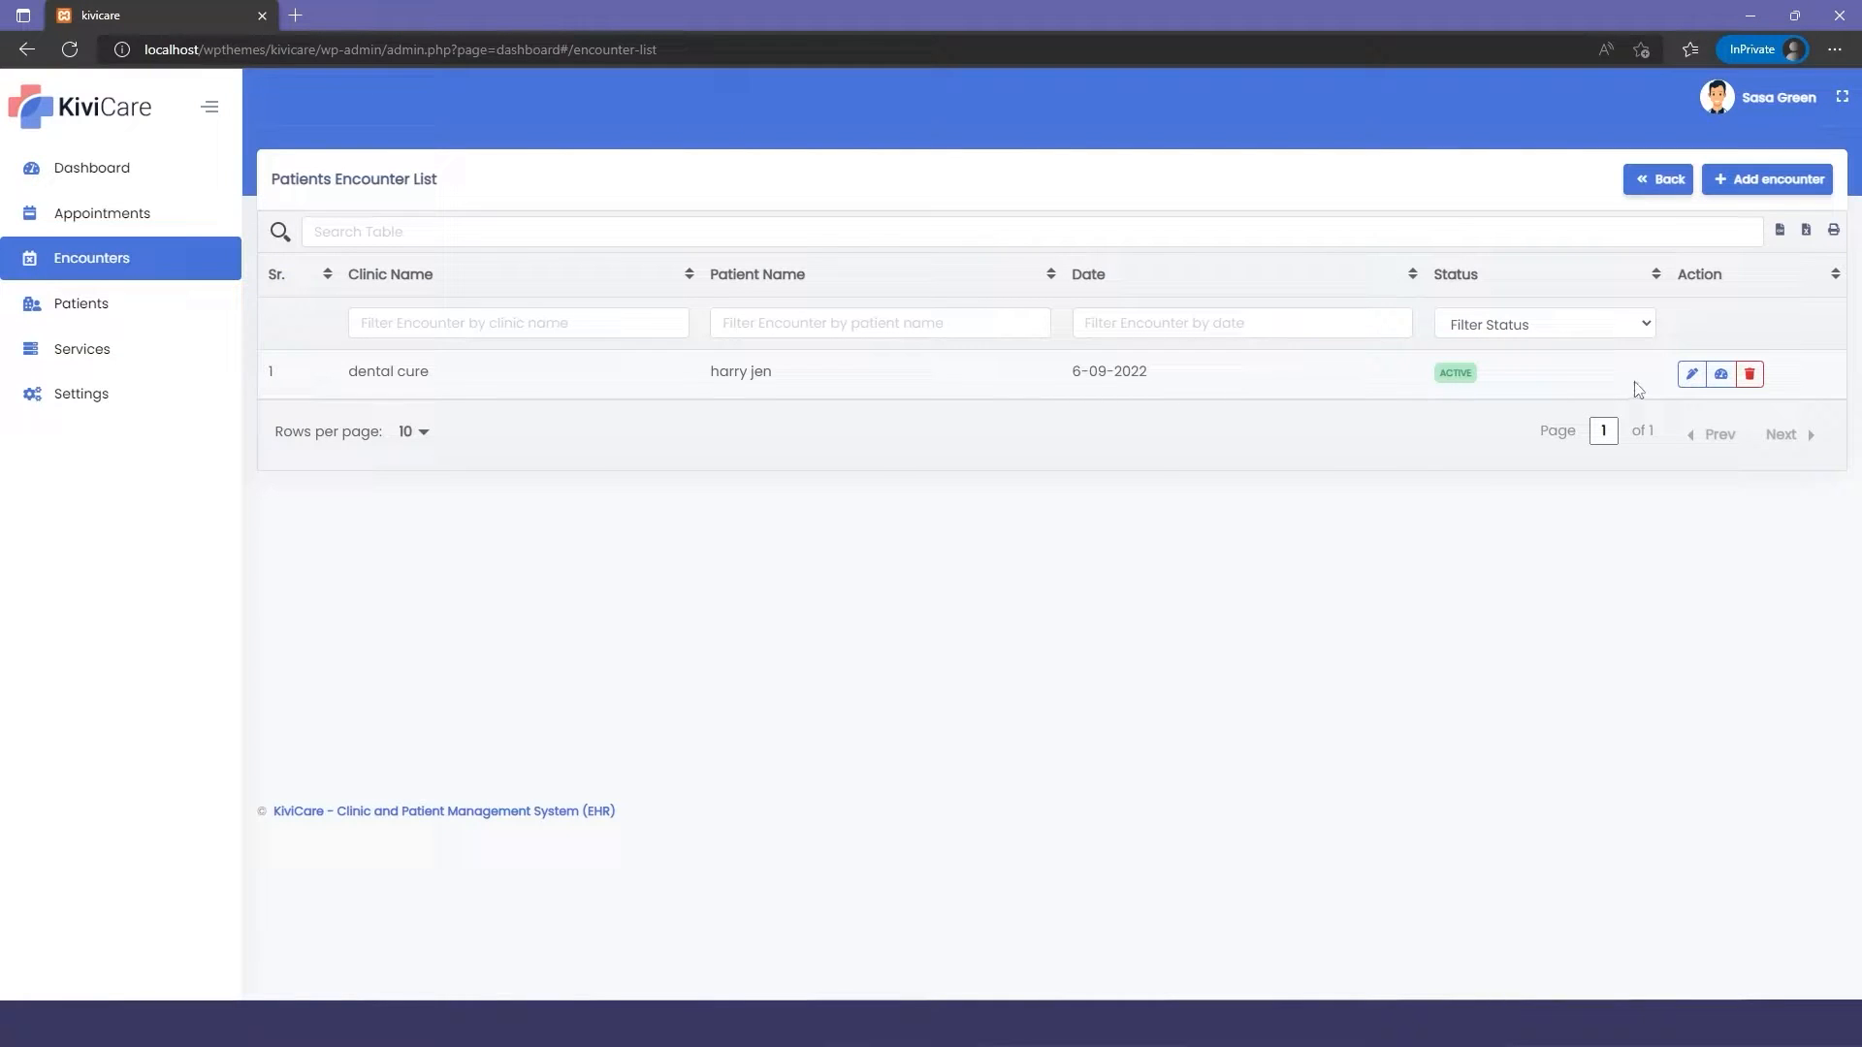
{"action": "mouse_move", "coordinate": [1720, 374]}
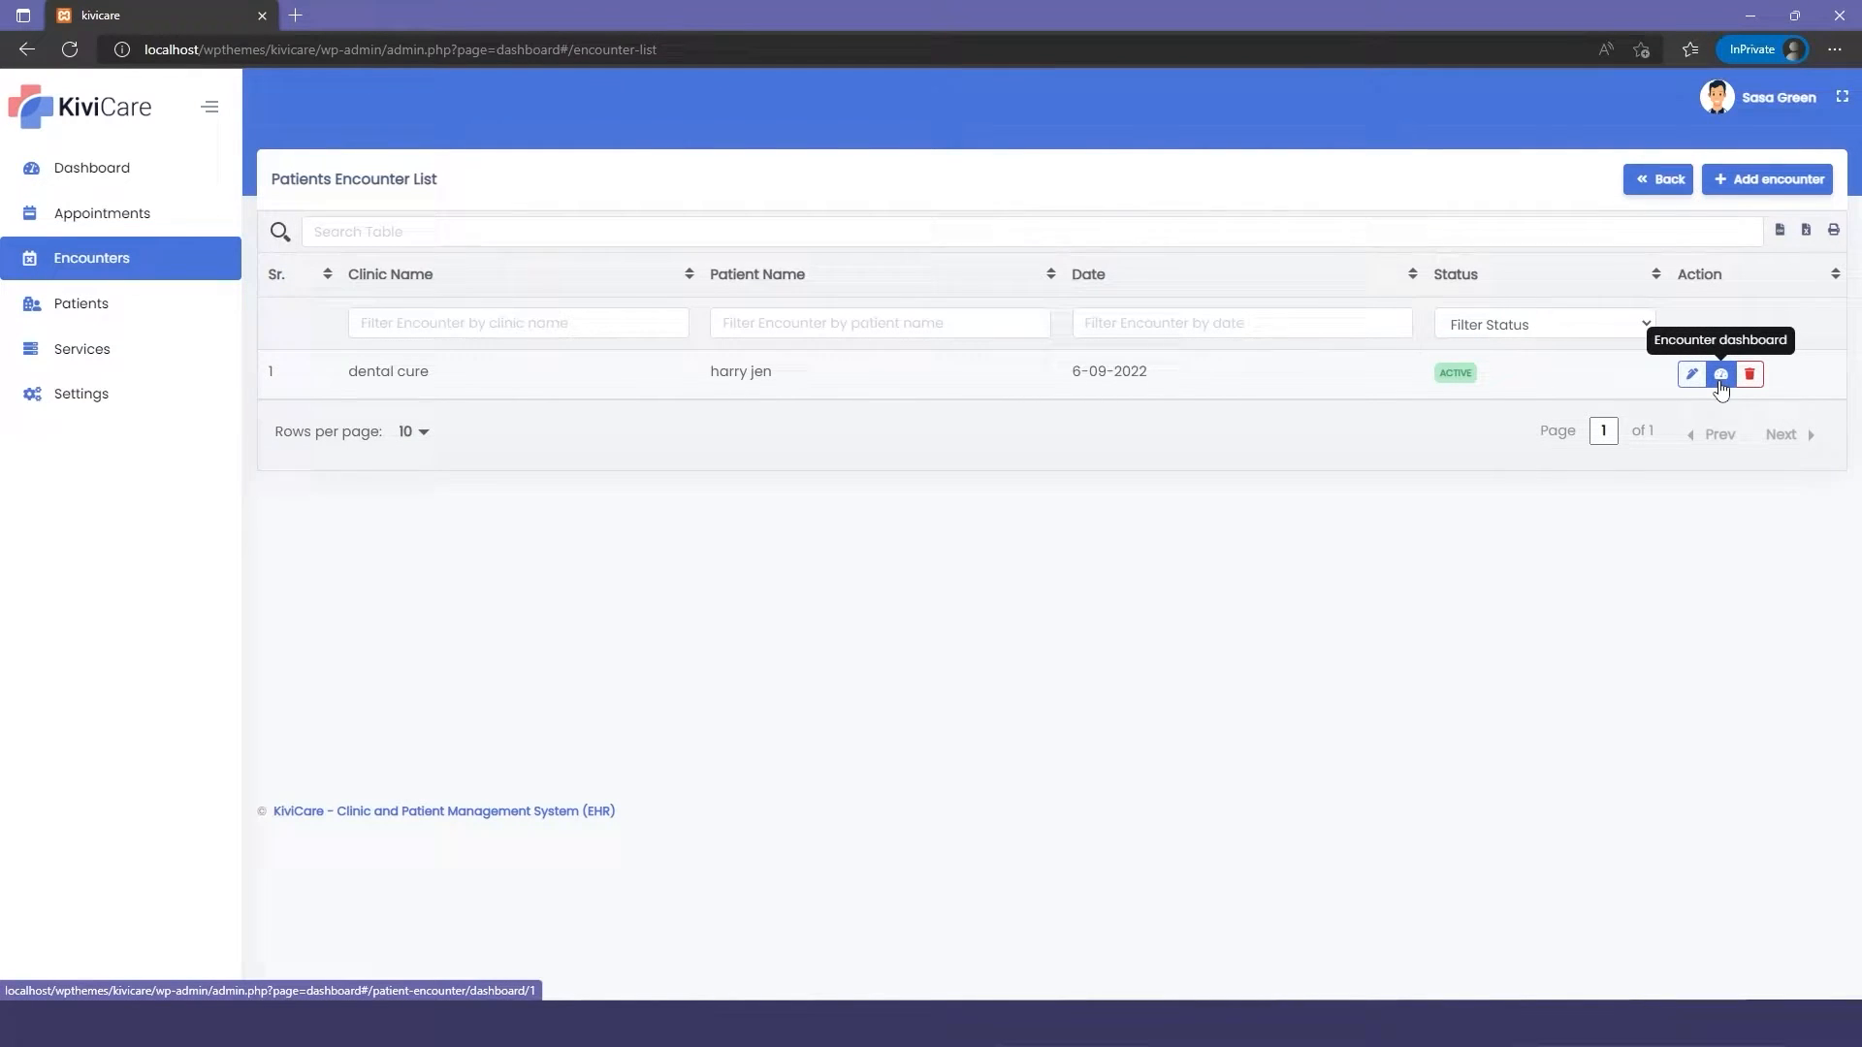
Add the problem 'Dental infection' to the encounter's clinical details
{"action": "left_click", "coordinate": [1720, 375]}
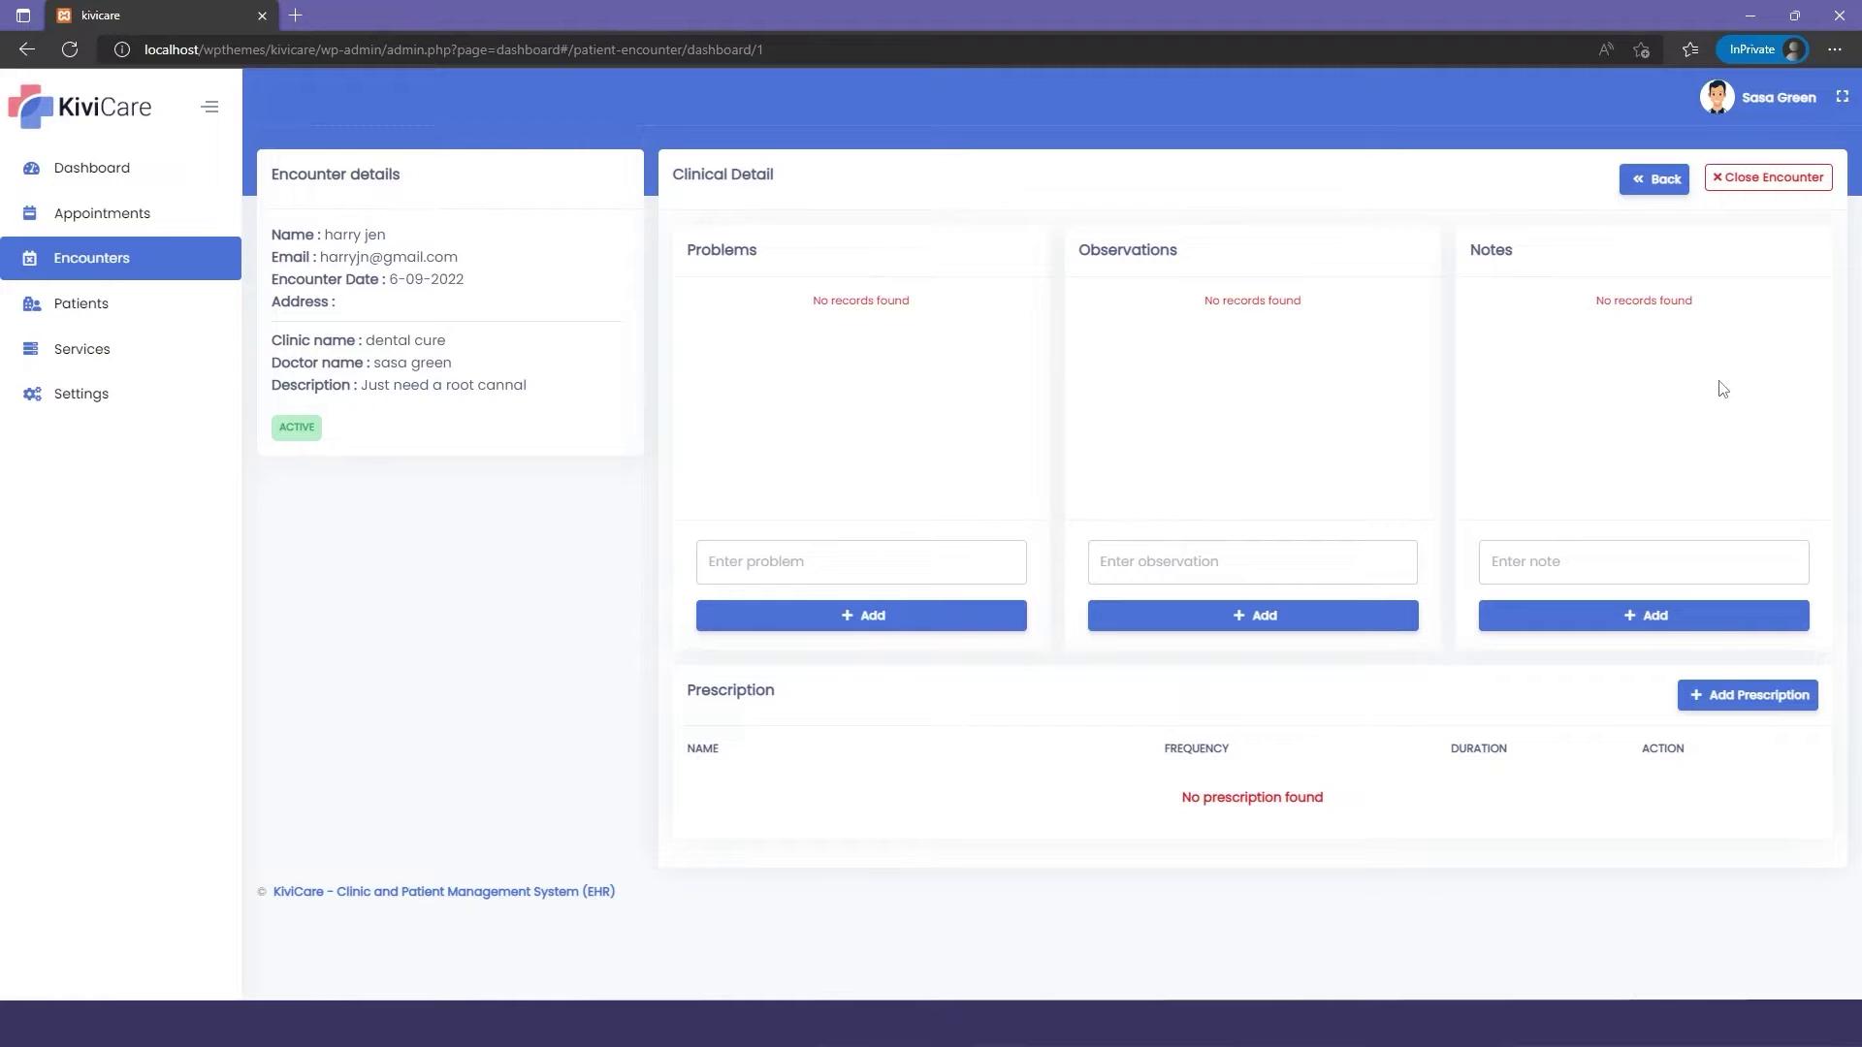
{"action": "mouse_move", "coordinate": [793, 523]}
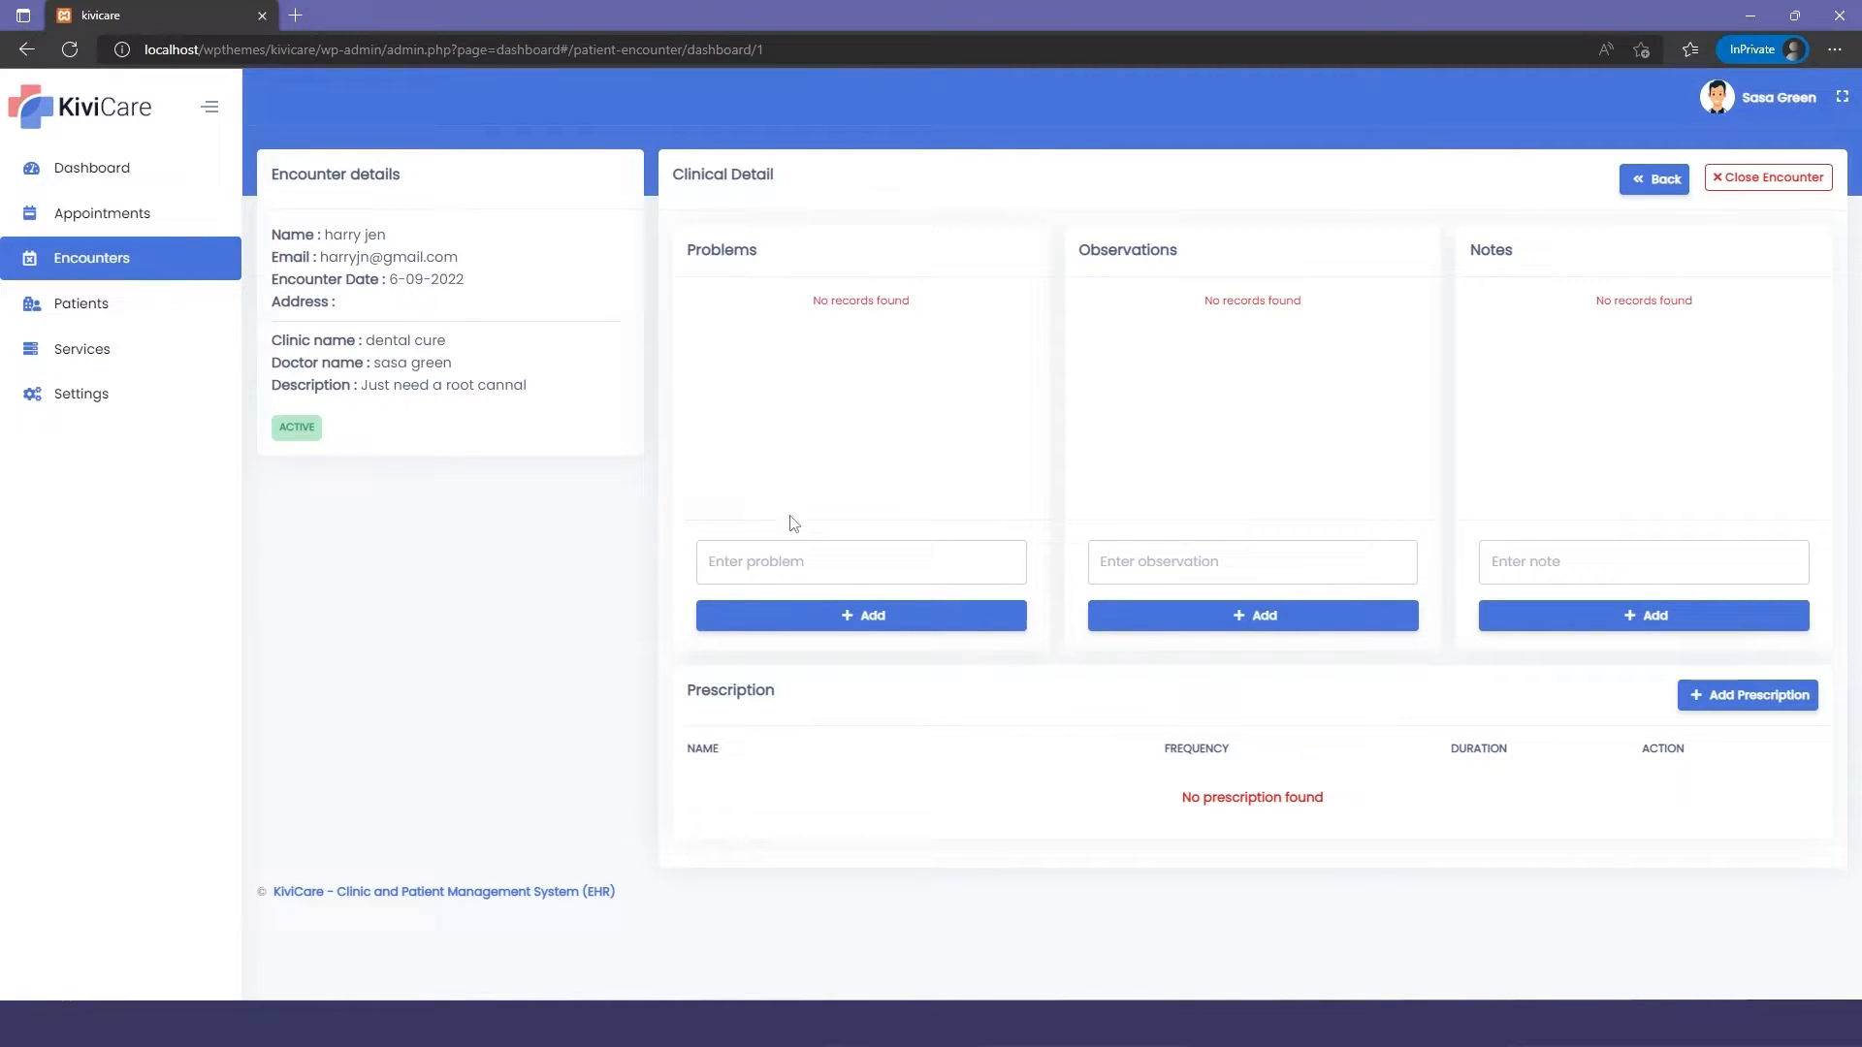
{"action": "left_click", "coordinate": [859, 563]}
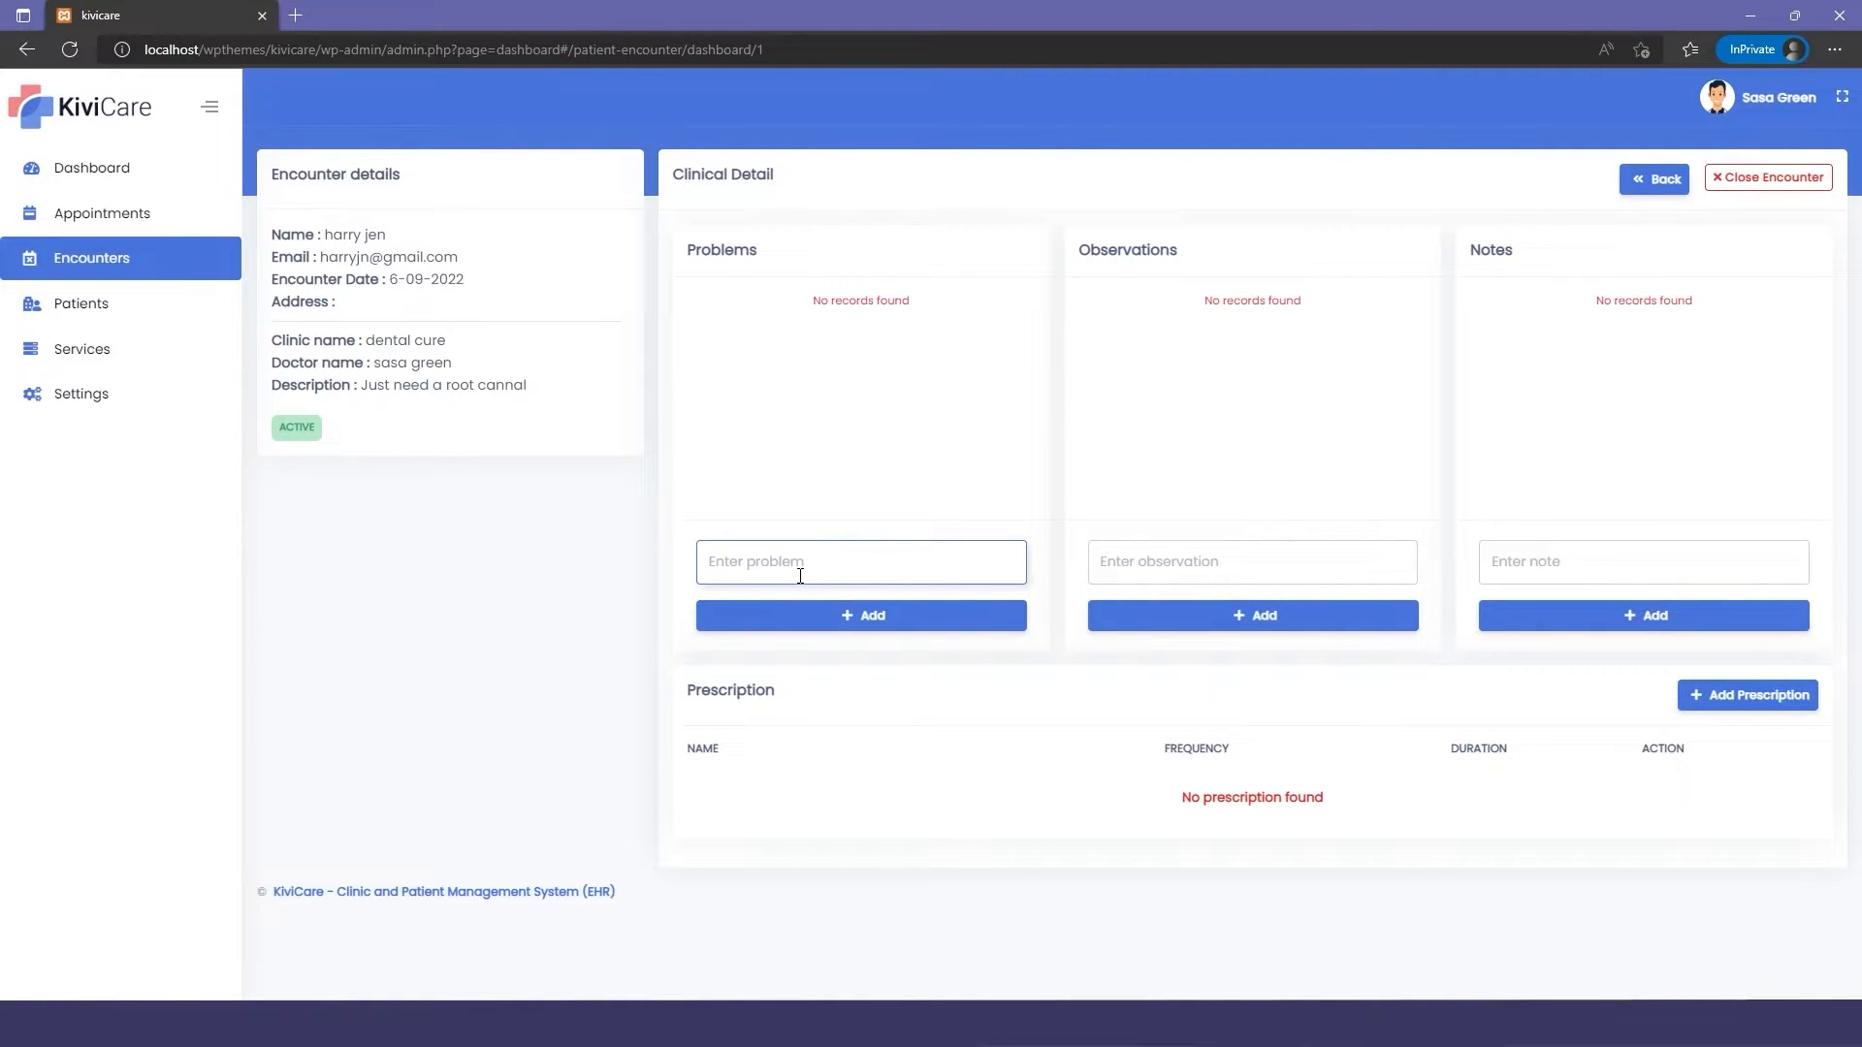
{"action": "type", "text": "Dental inf"}
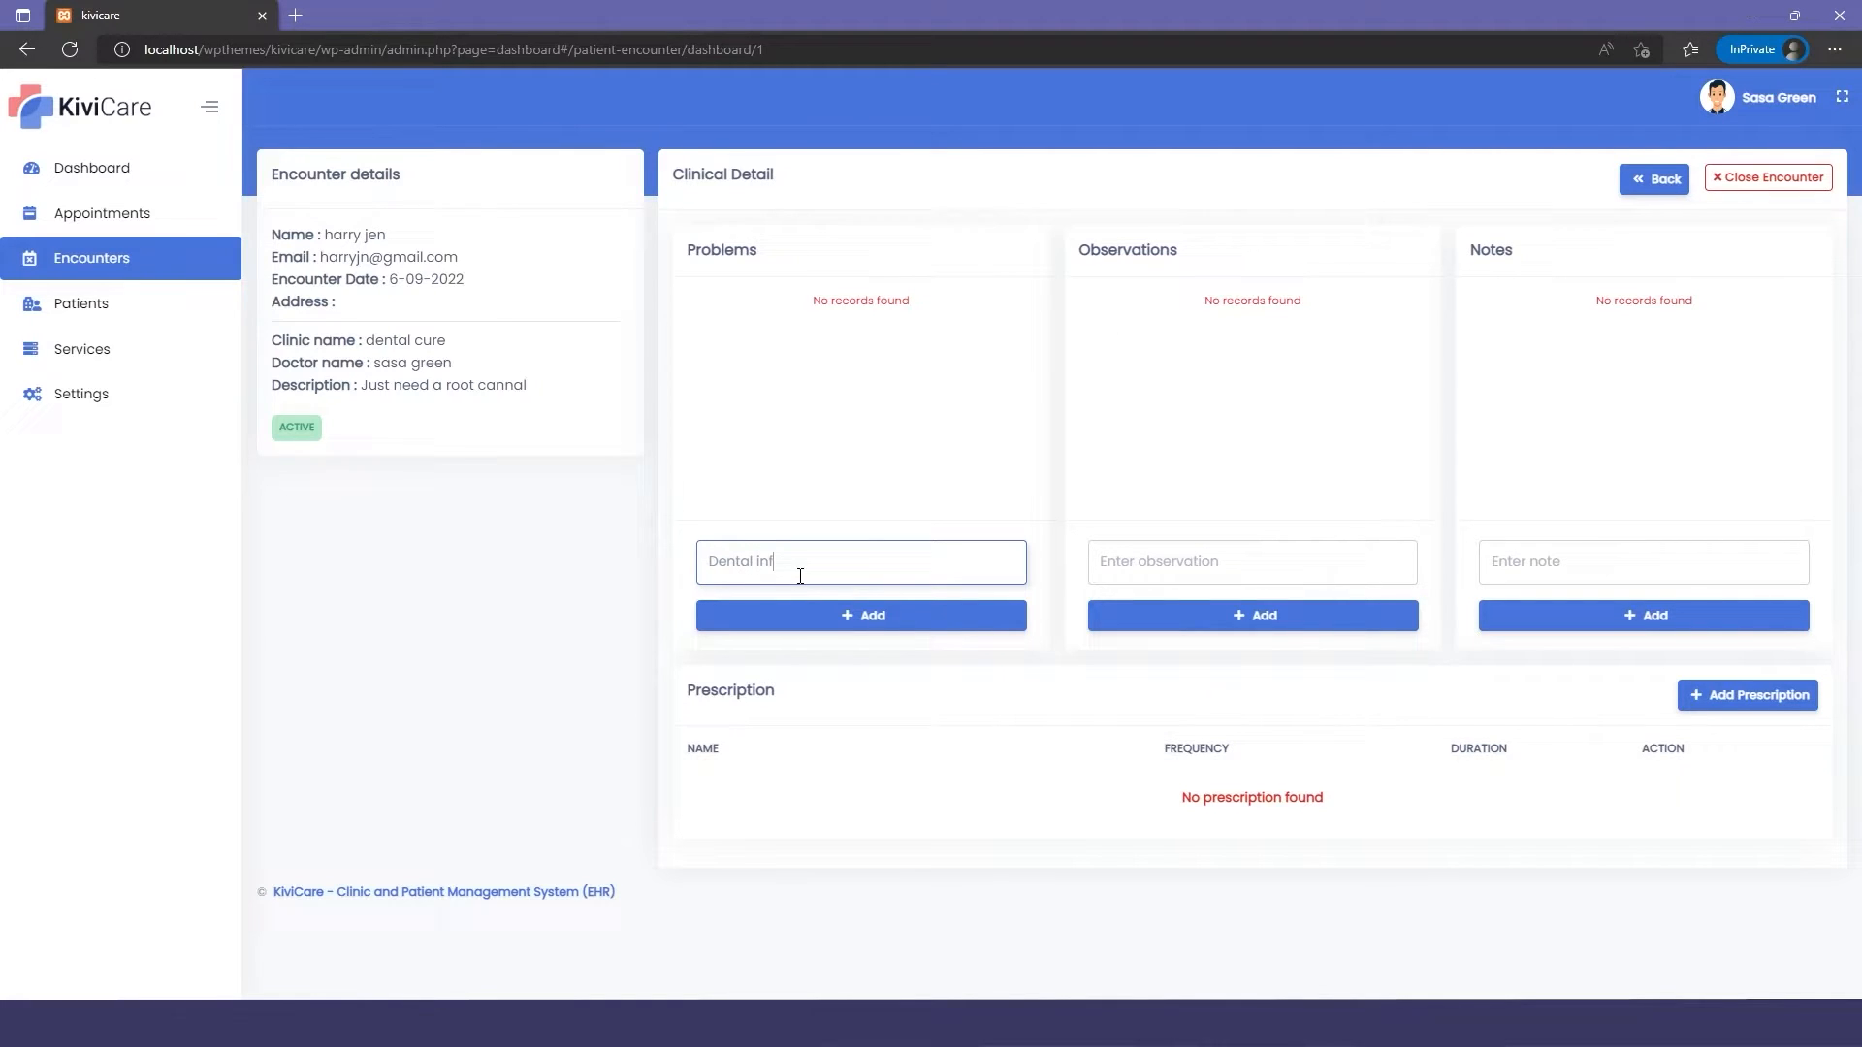
{"action": "left_click", "coordinate": [859, 615]}
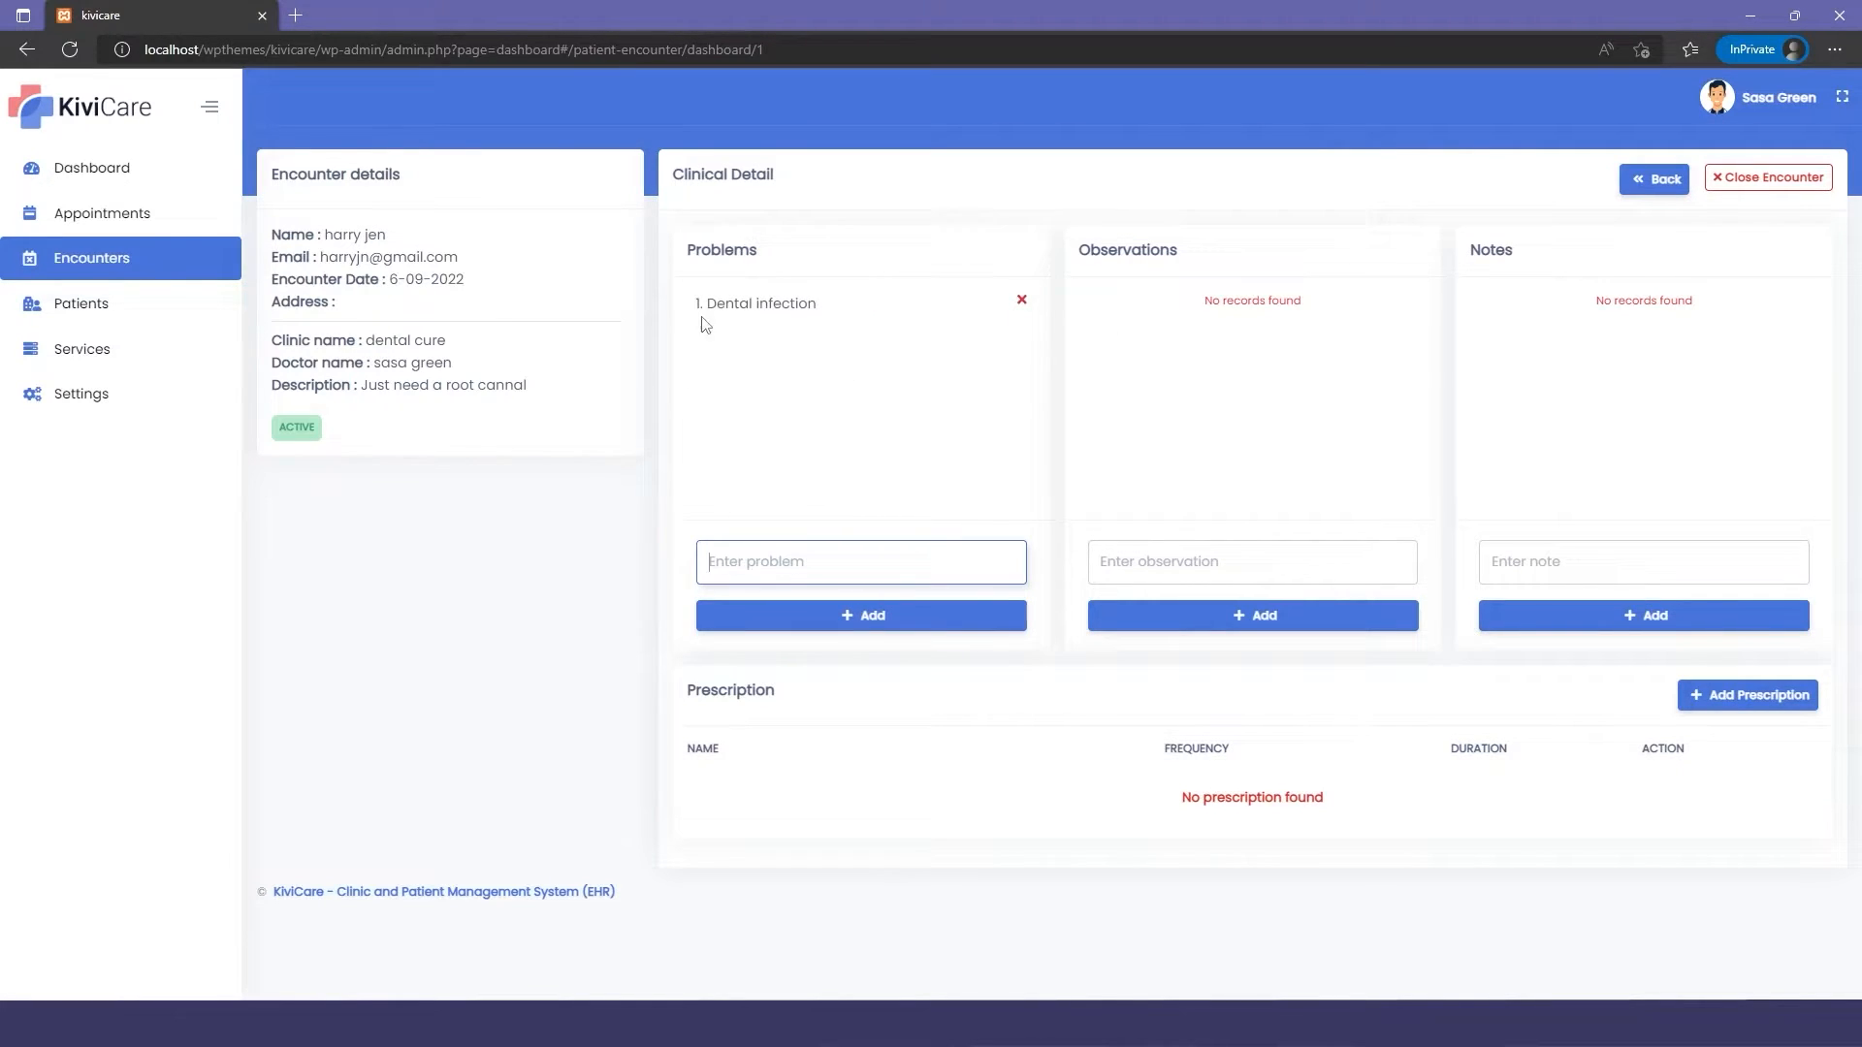
Add the observation 'Should reduce eating sweets'
{"action": "type", "text": "Sh"}
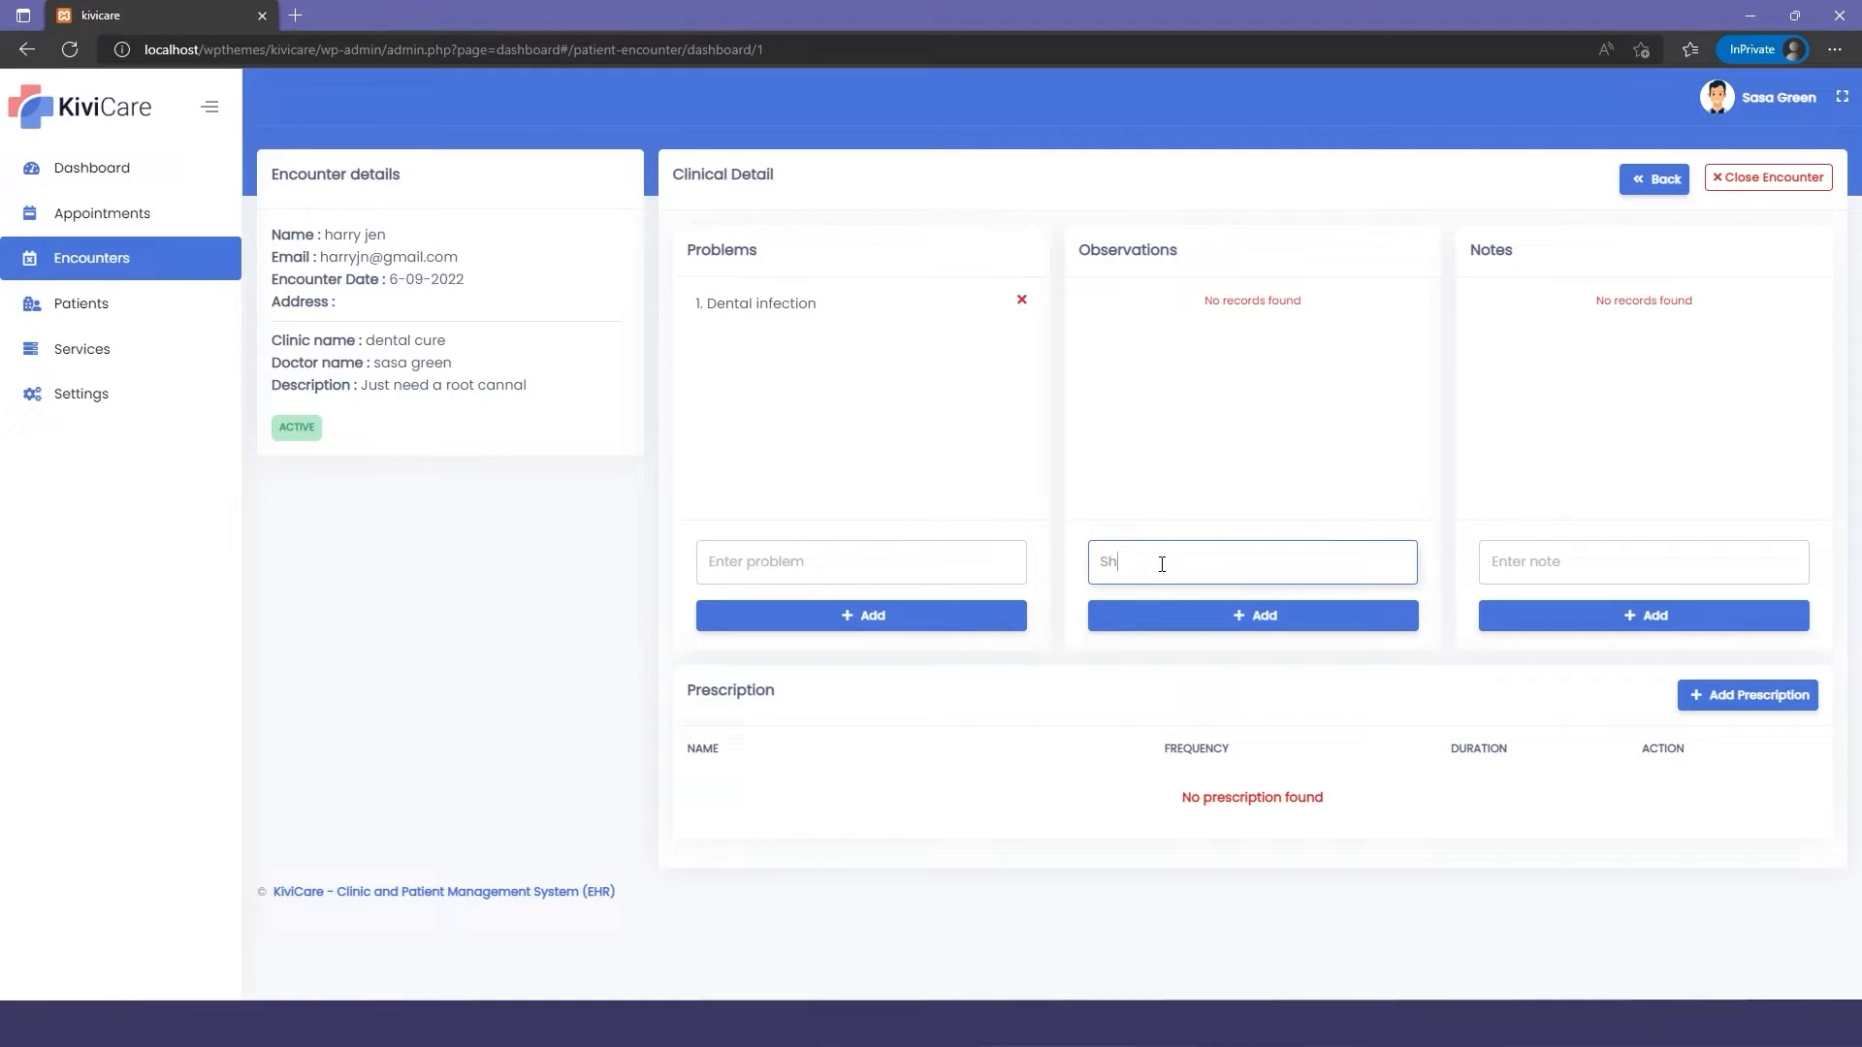
{"action": "type", "text": "Should reduce e"}
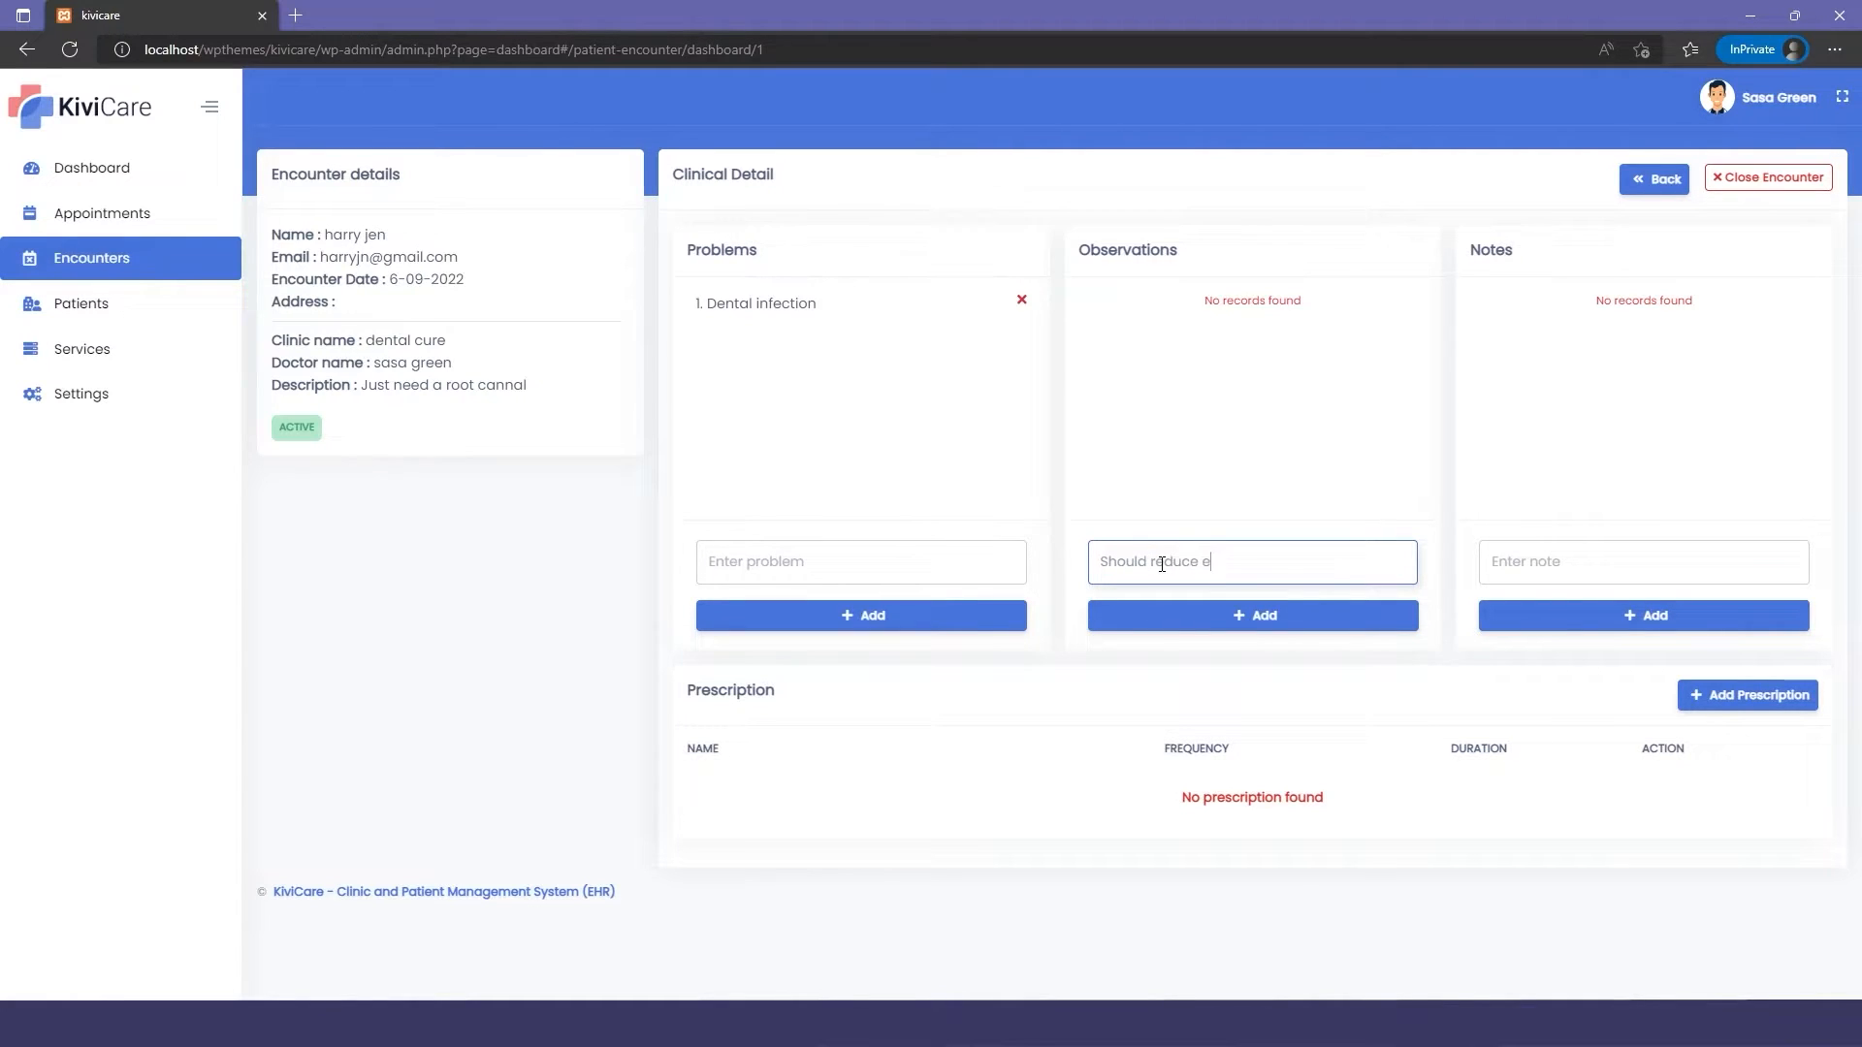
{"action": "type", "text": "ating sweets"}
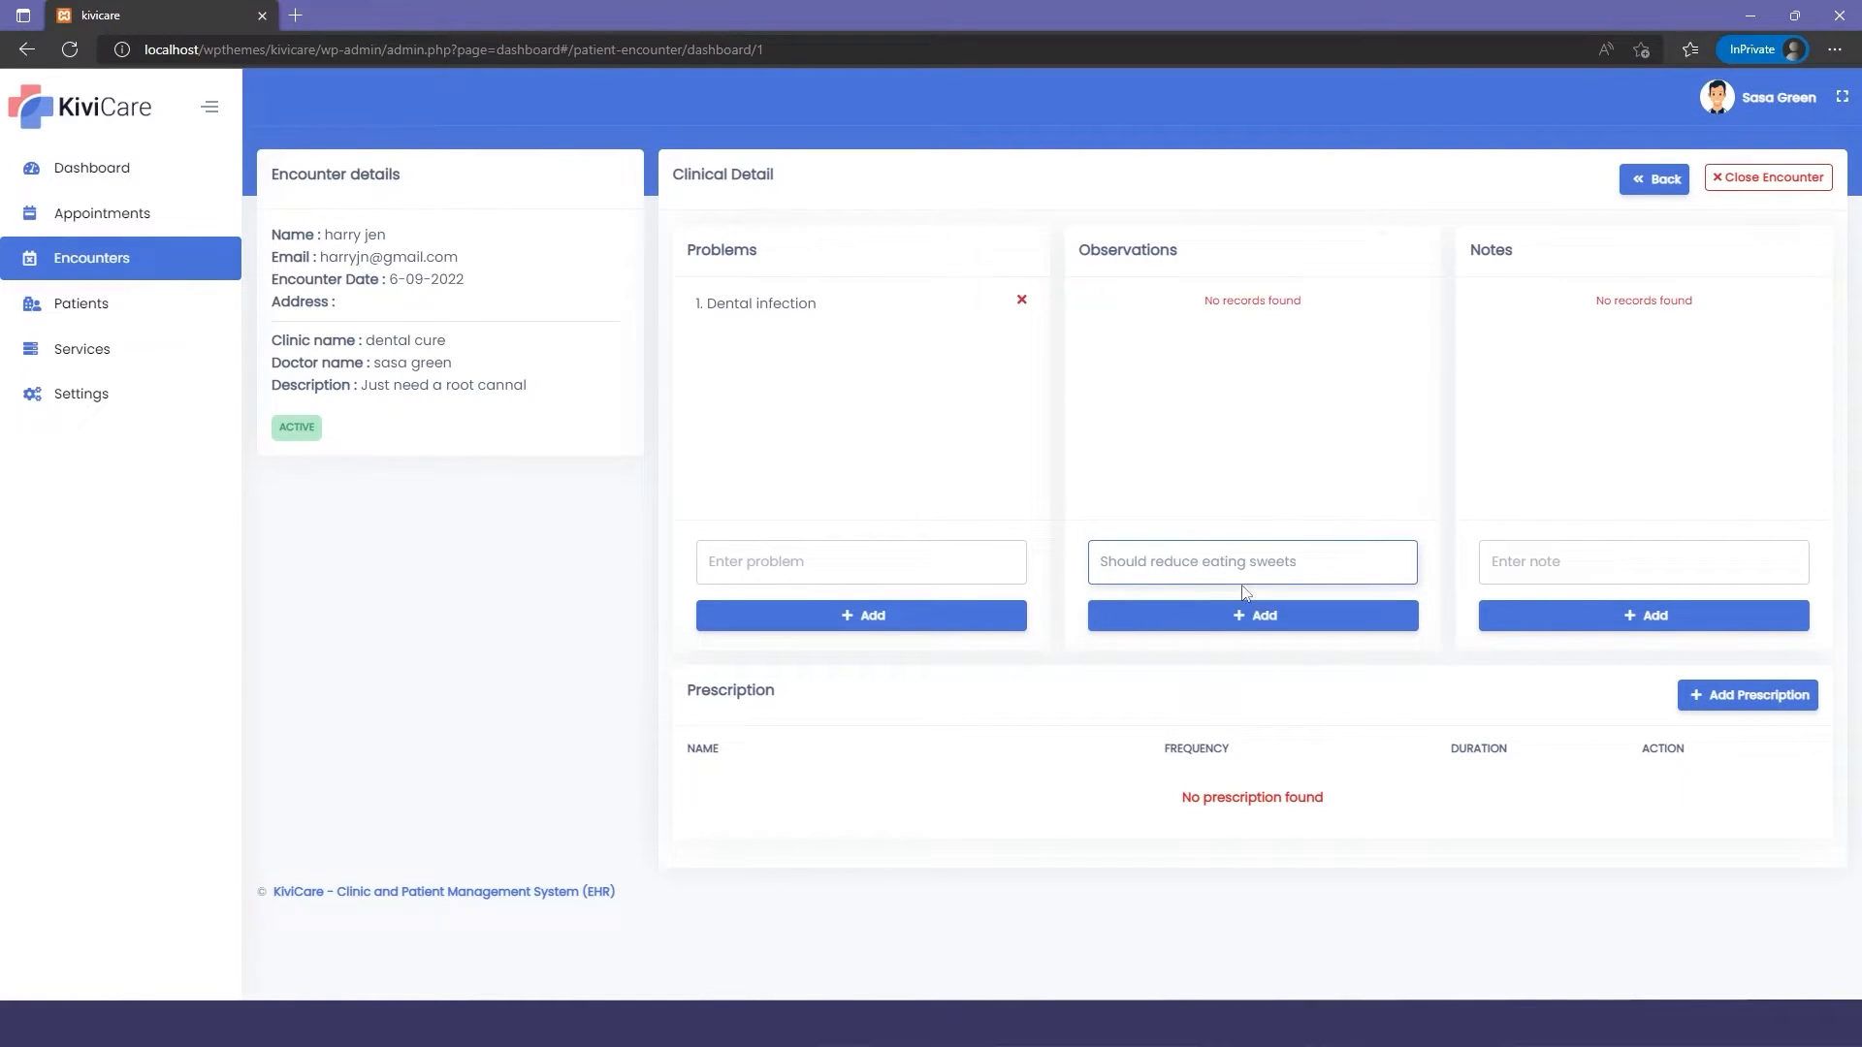
{"action": "left_click", "coordinate": [1251, 615]}
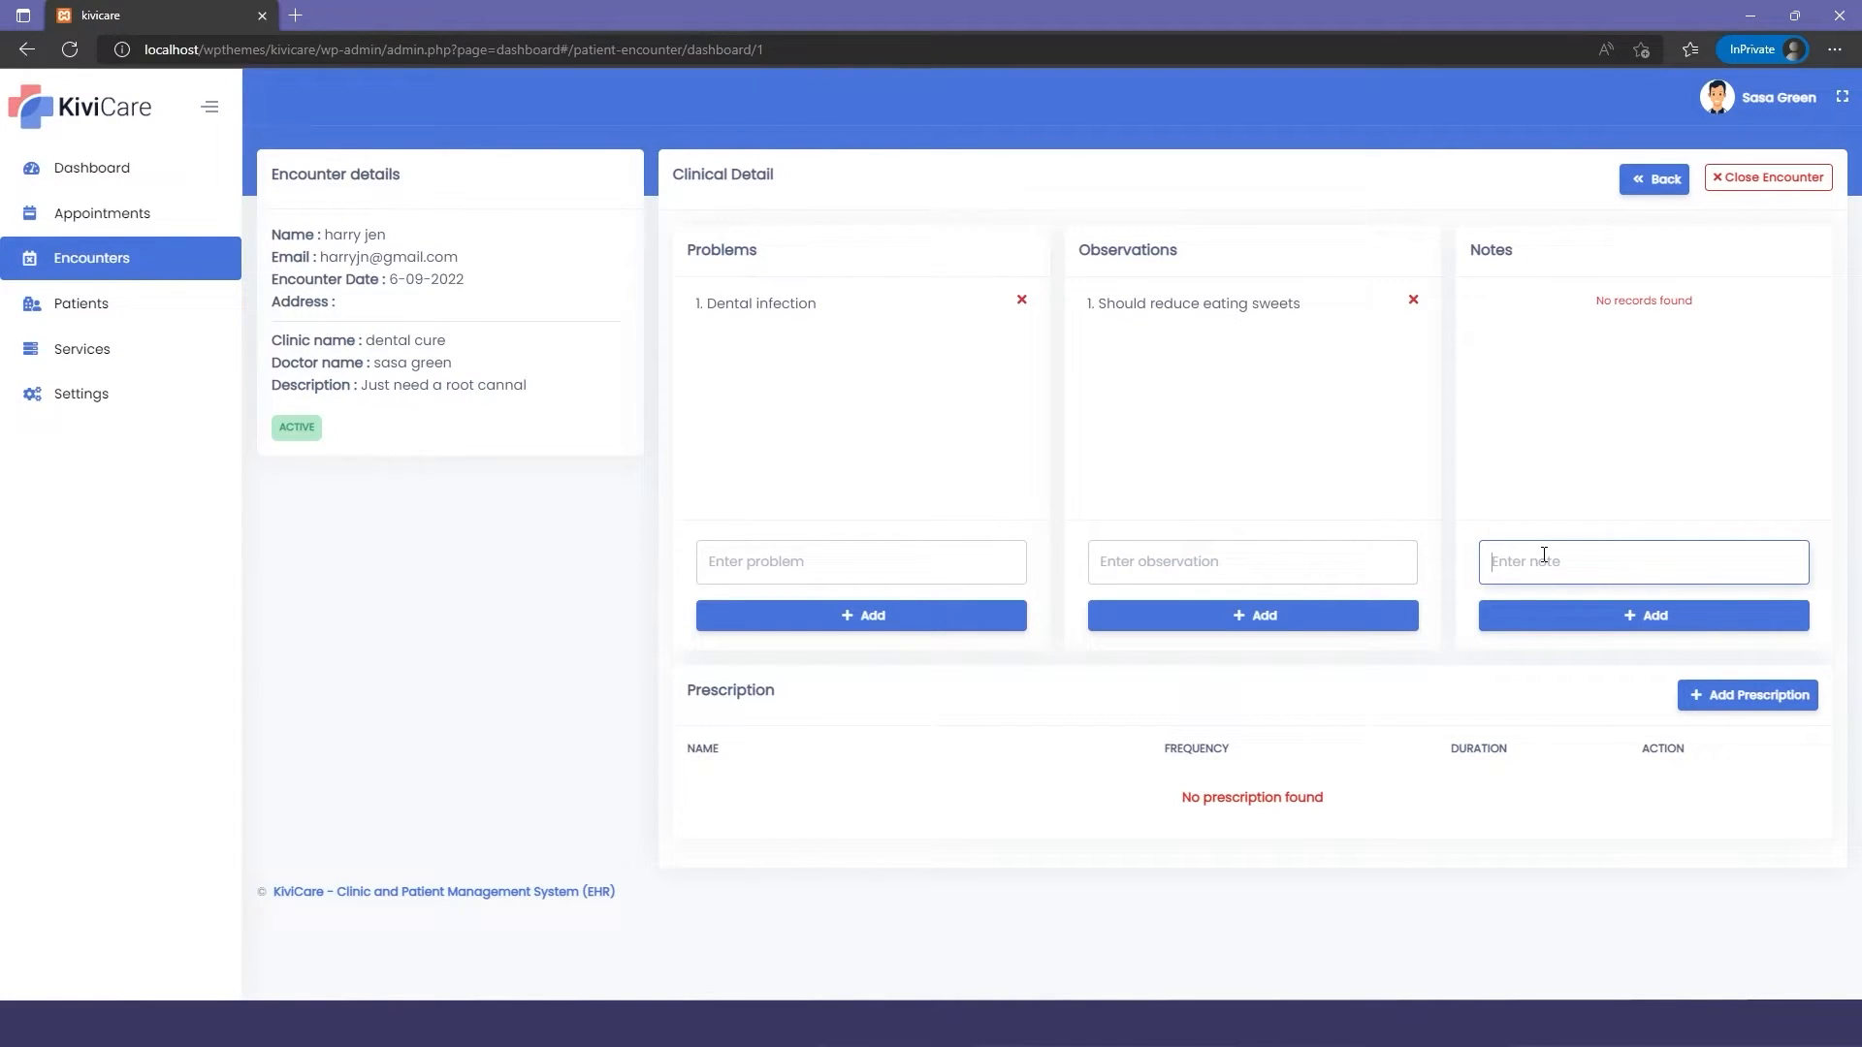
{"action": "mouse_move", "coordinate": [1727, 742]}
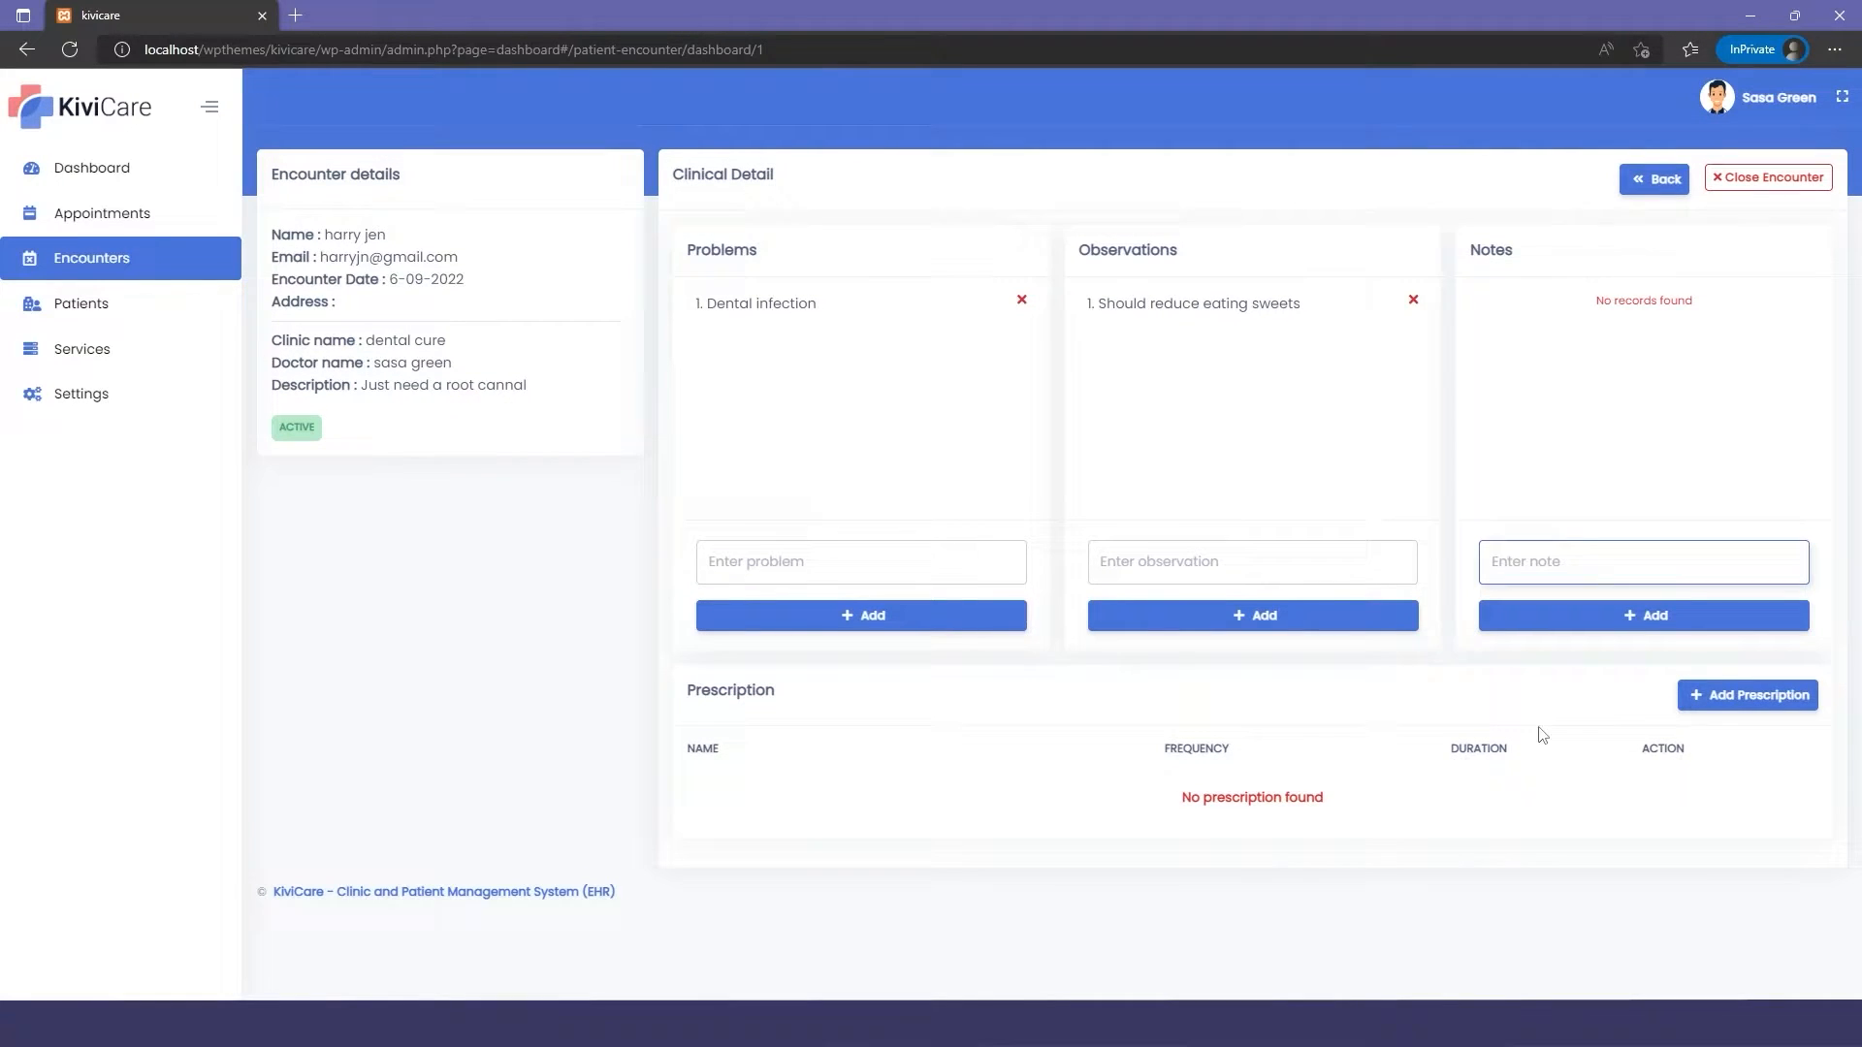
Save a prescription for metadin, frequency 1, 3 days, 'Should take it with milk'
{"action": "left_click", "coordinate": [1747, 694]}
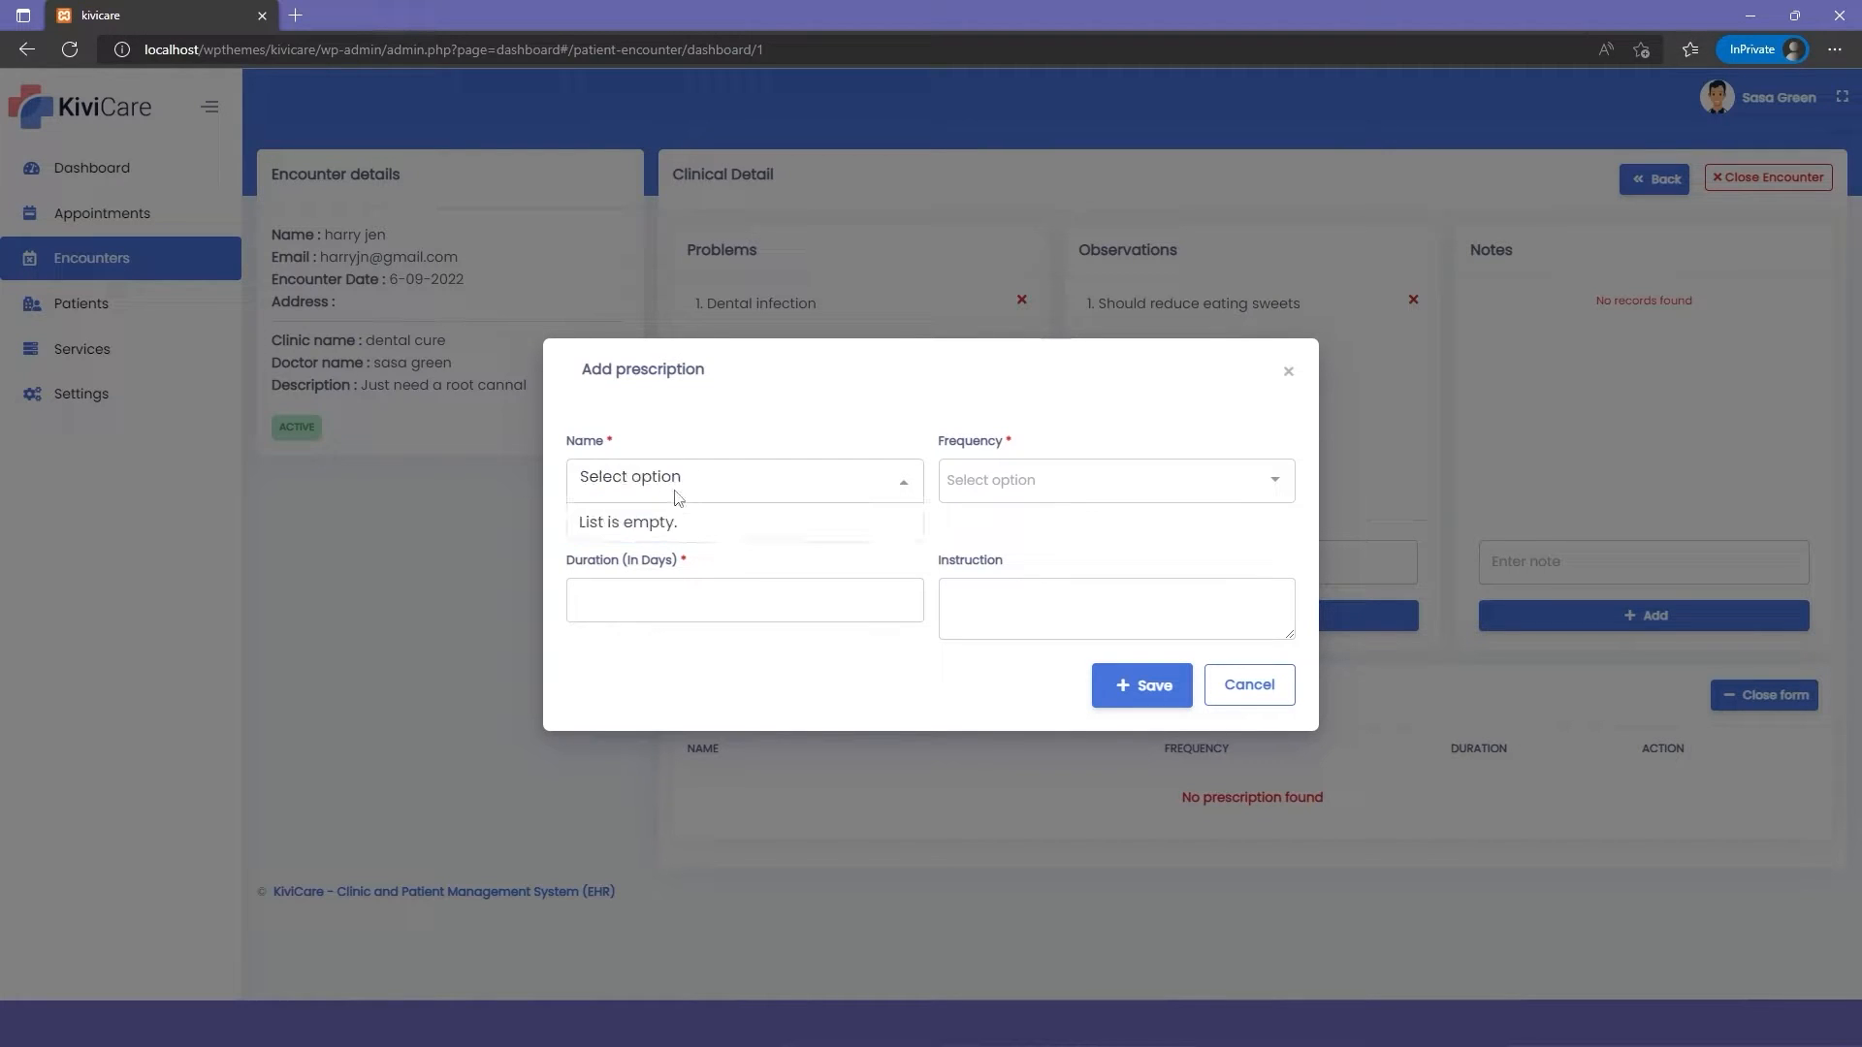
{"action": "type", "text": "metadin"}
{"action": "left_click", "coordinate": [1117, 607]}
{"action": "type", "text": "Should take w"}
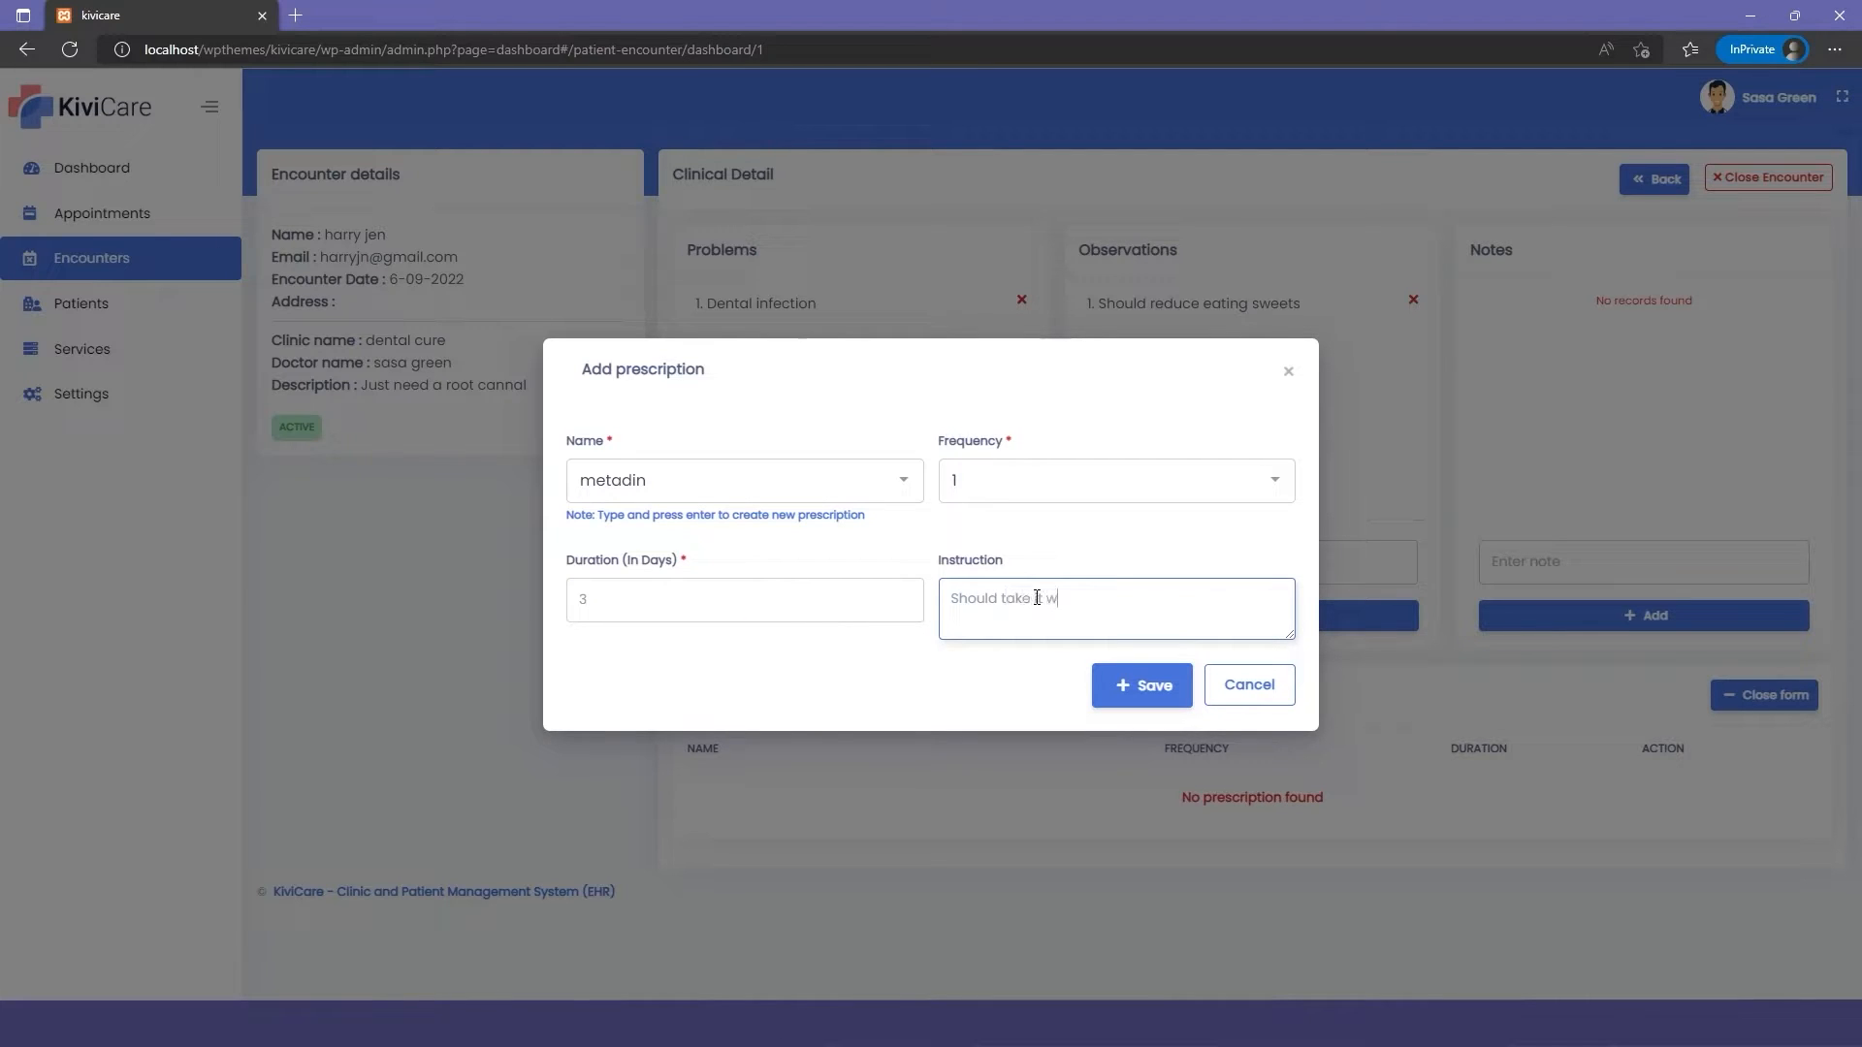
{"action": "left_click", "coordinate": [1139, 684]}
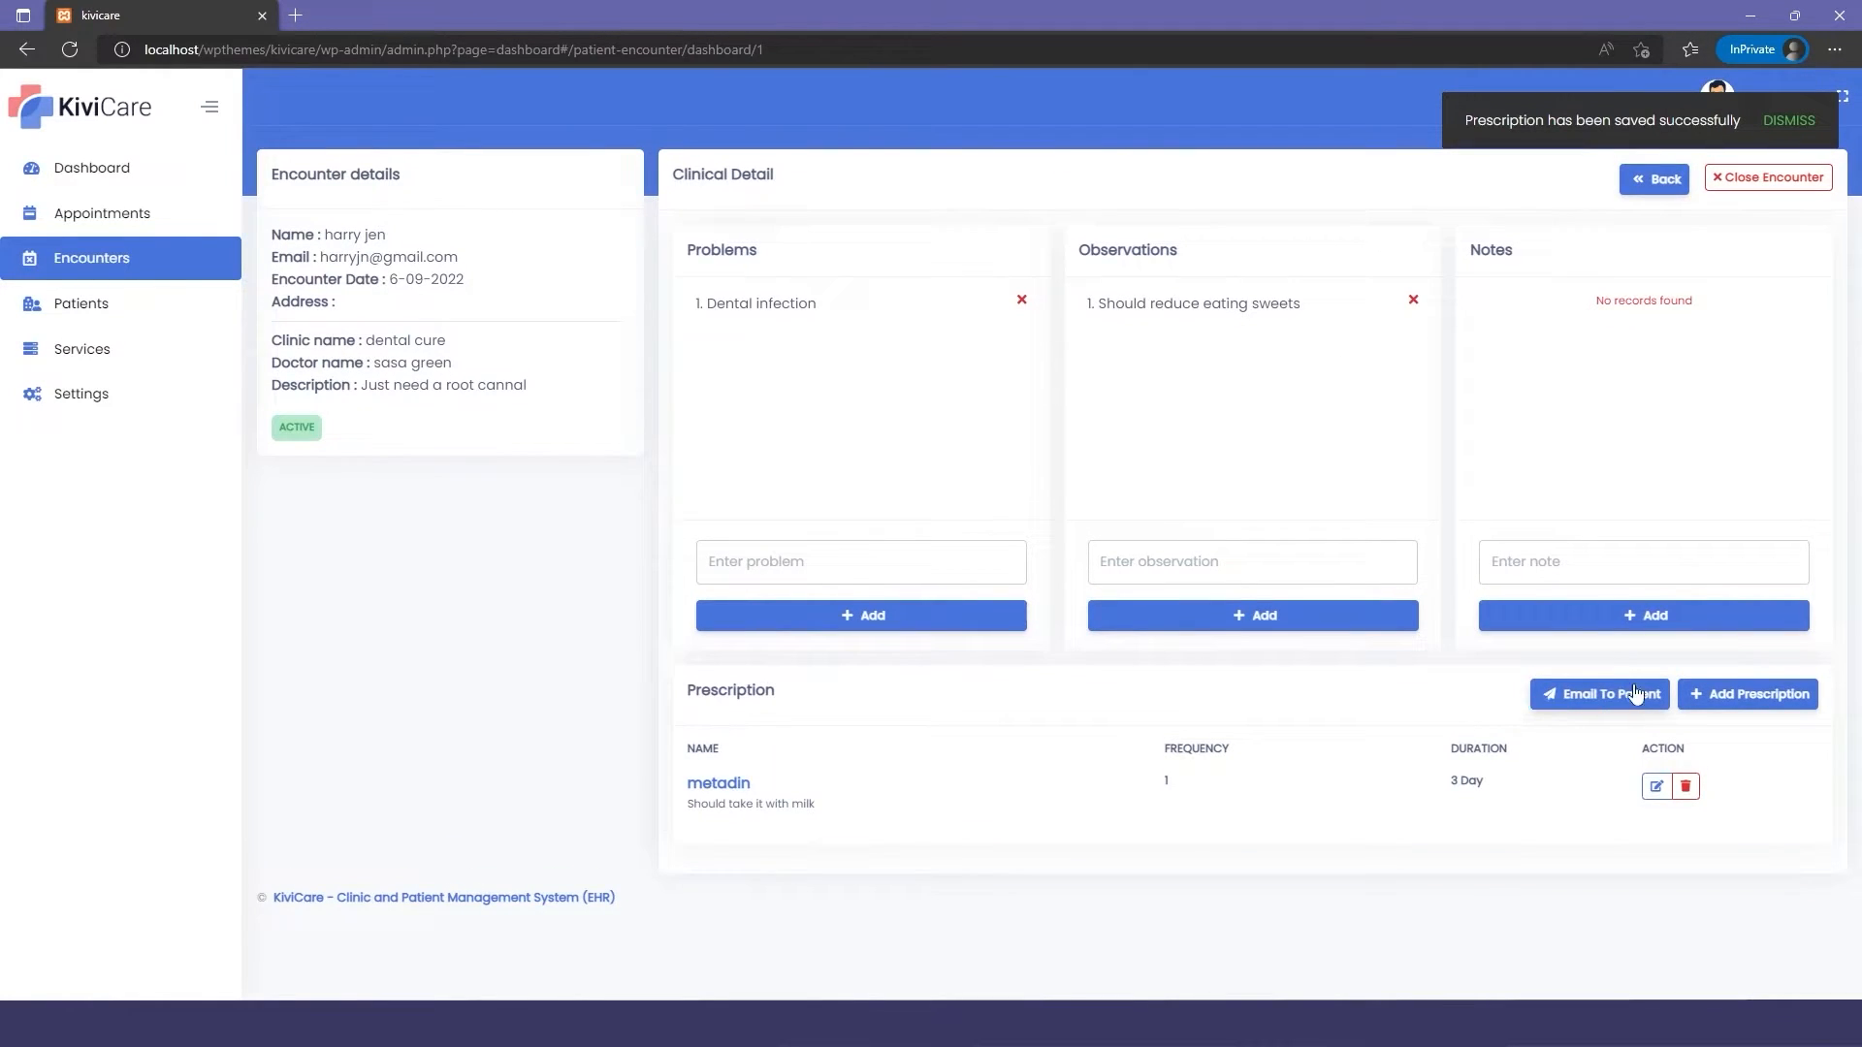
{"action": "mouse_move", "coordinate": [1747, 694]}
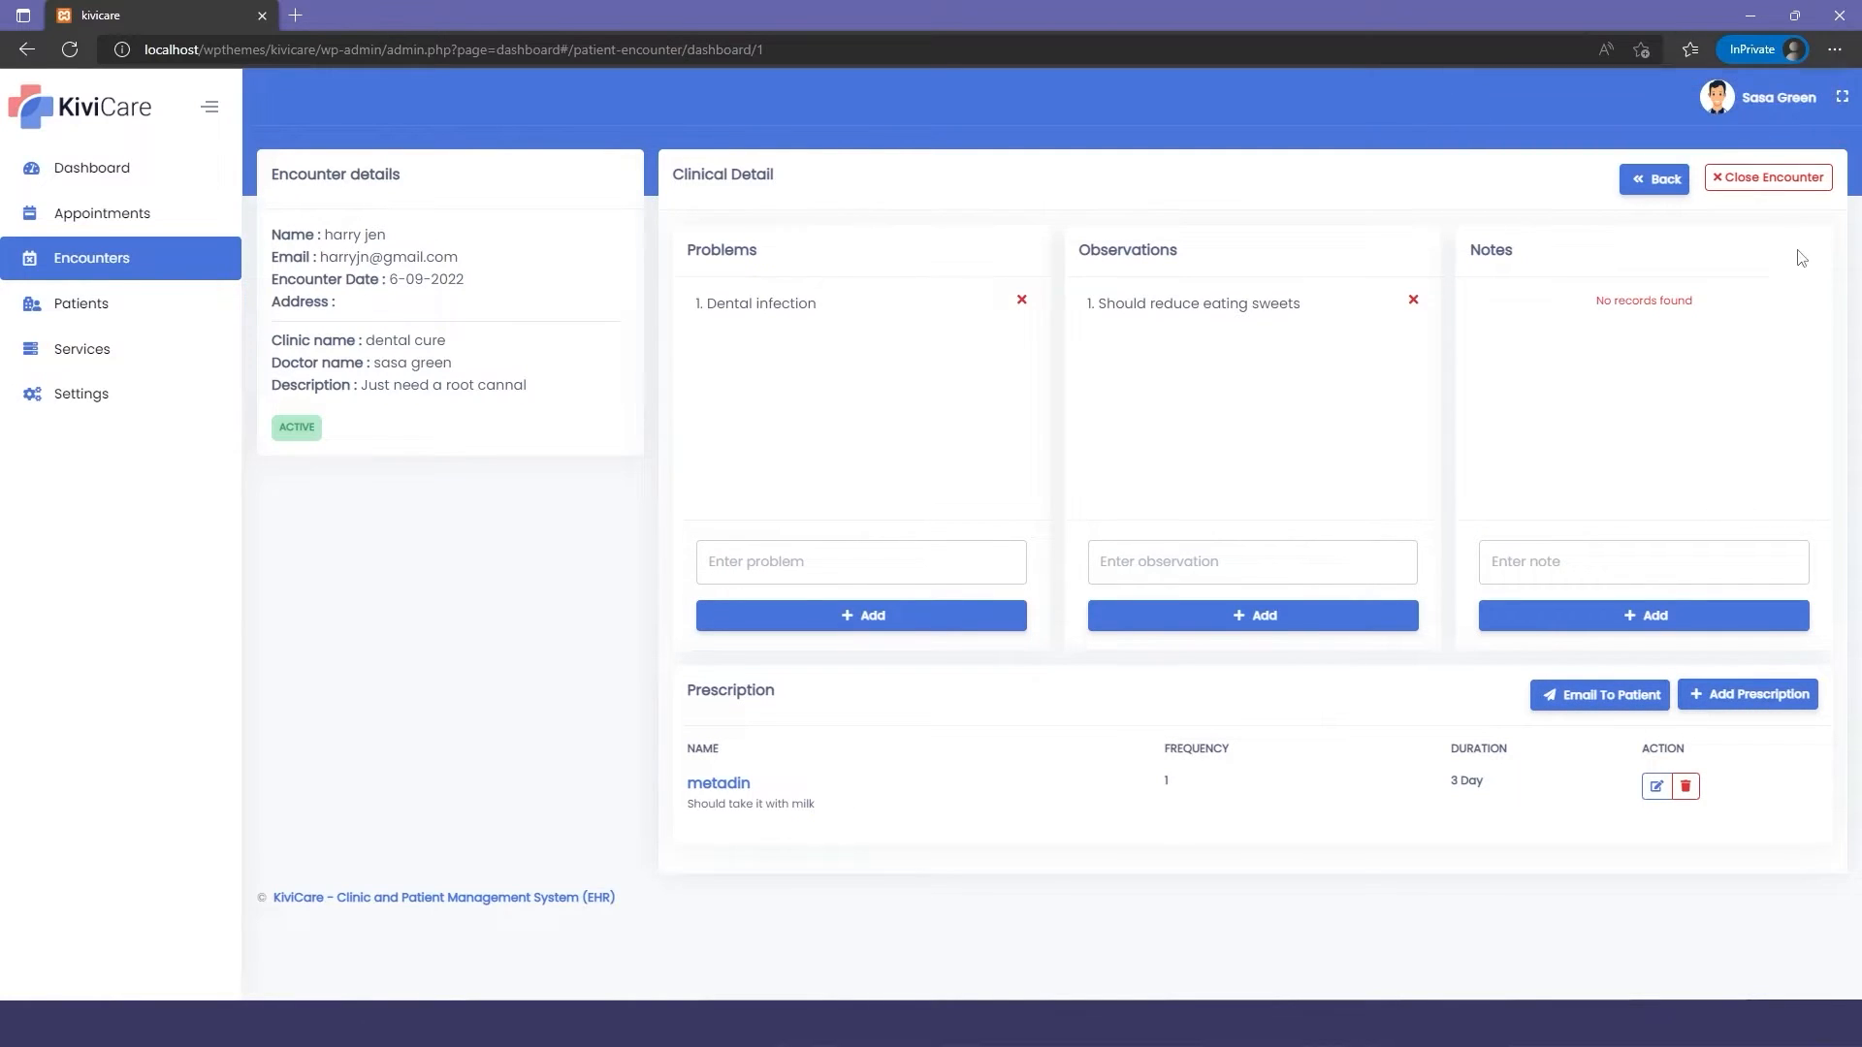
Generate the encounter's invoice listing the $60 root canal item, dismissing the unused bill item form
{"action": "left_click", "coordinate": [1767, 176]}
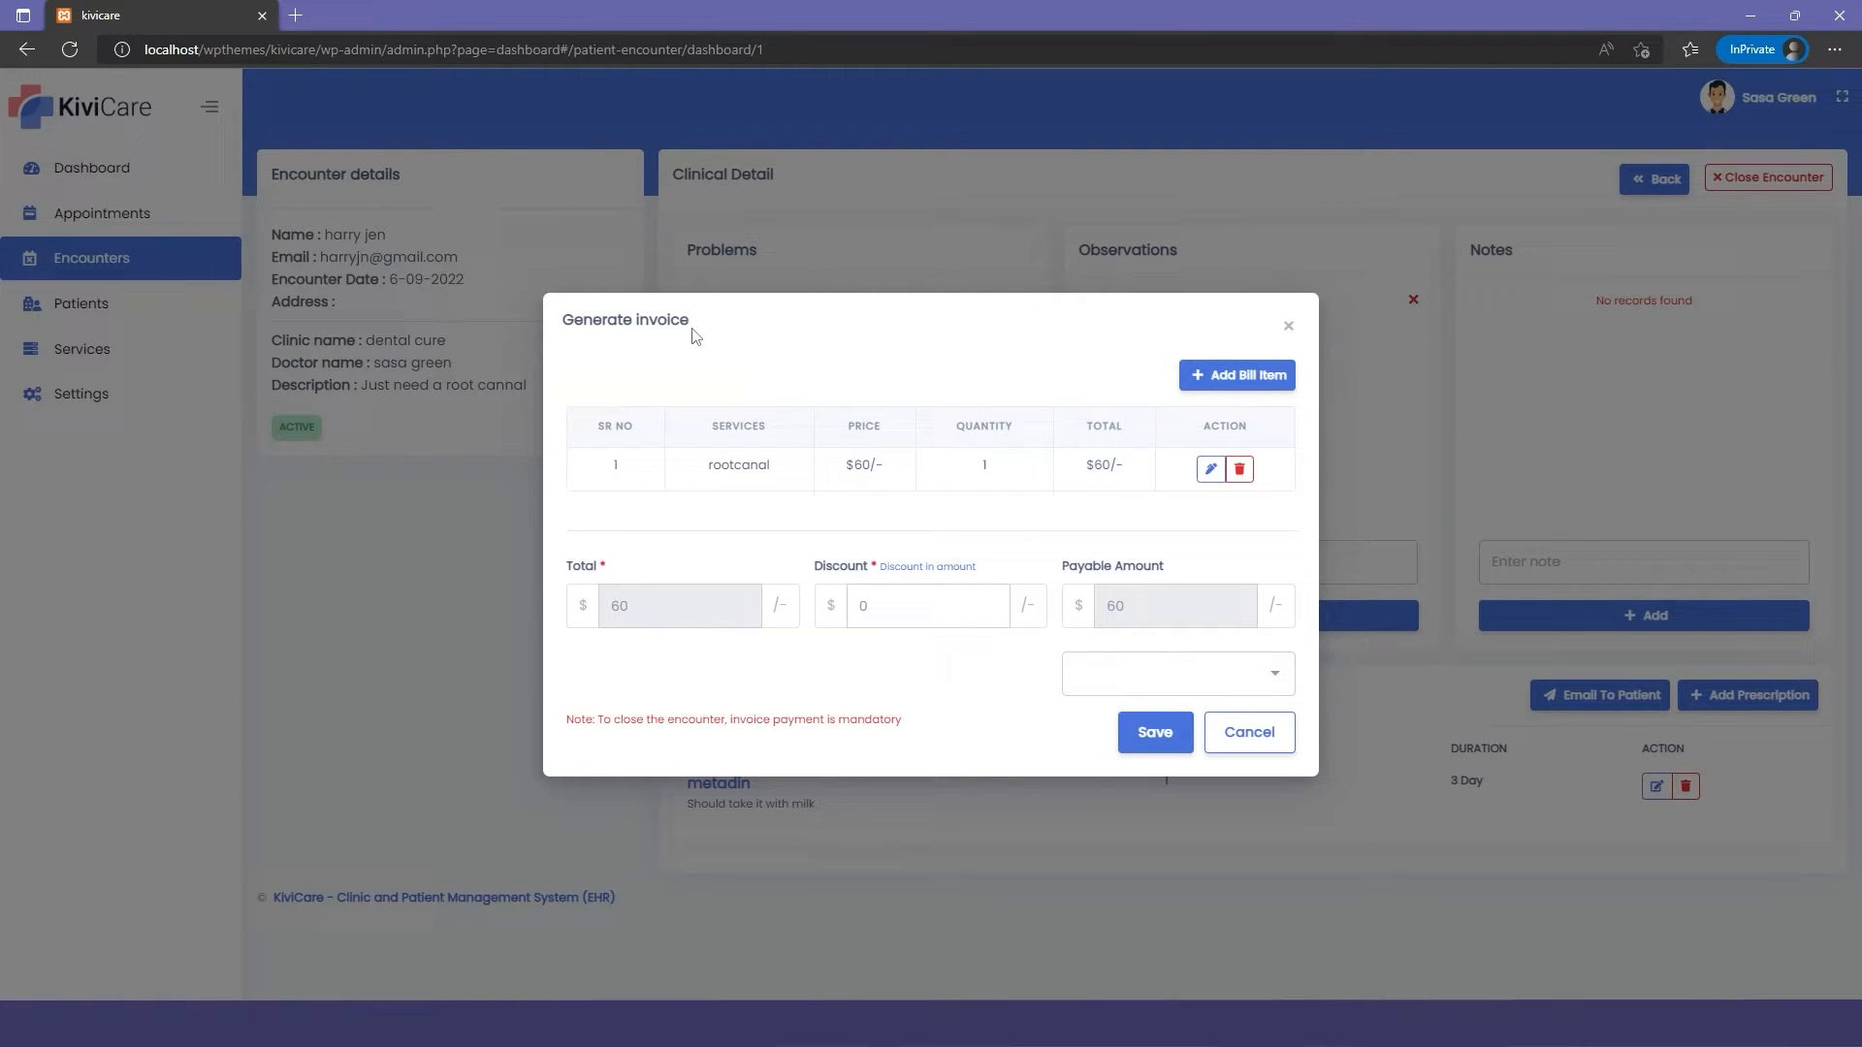
{"action": "mouse_move", "coordinate": [1018, 364]}
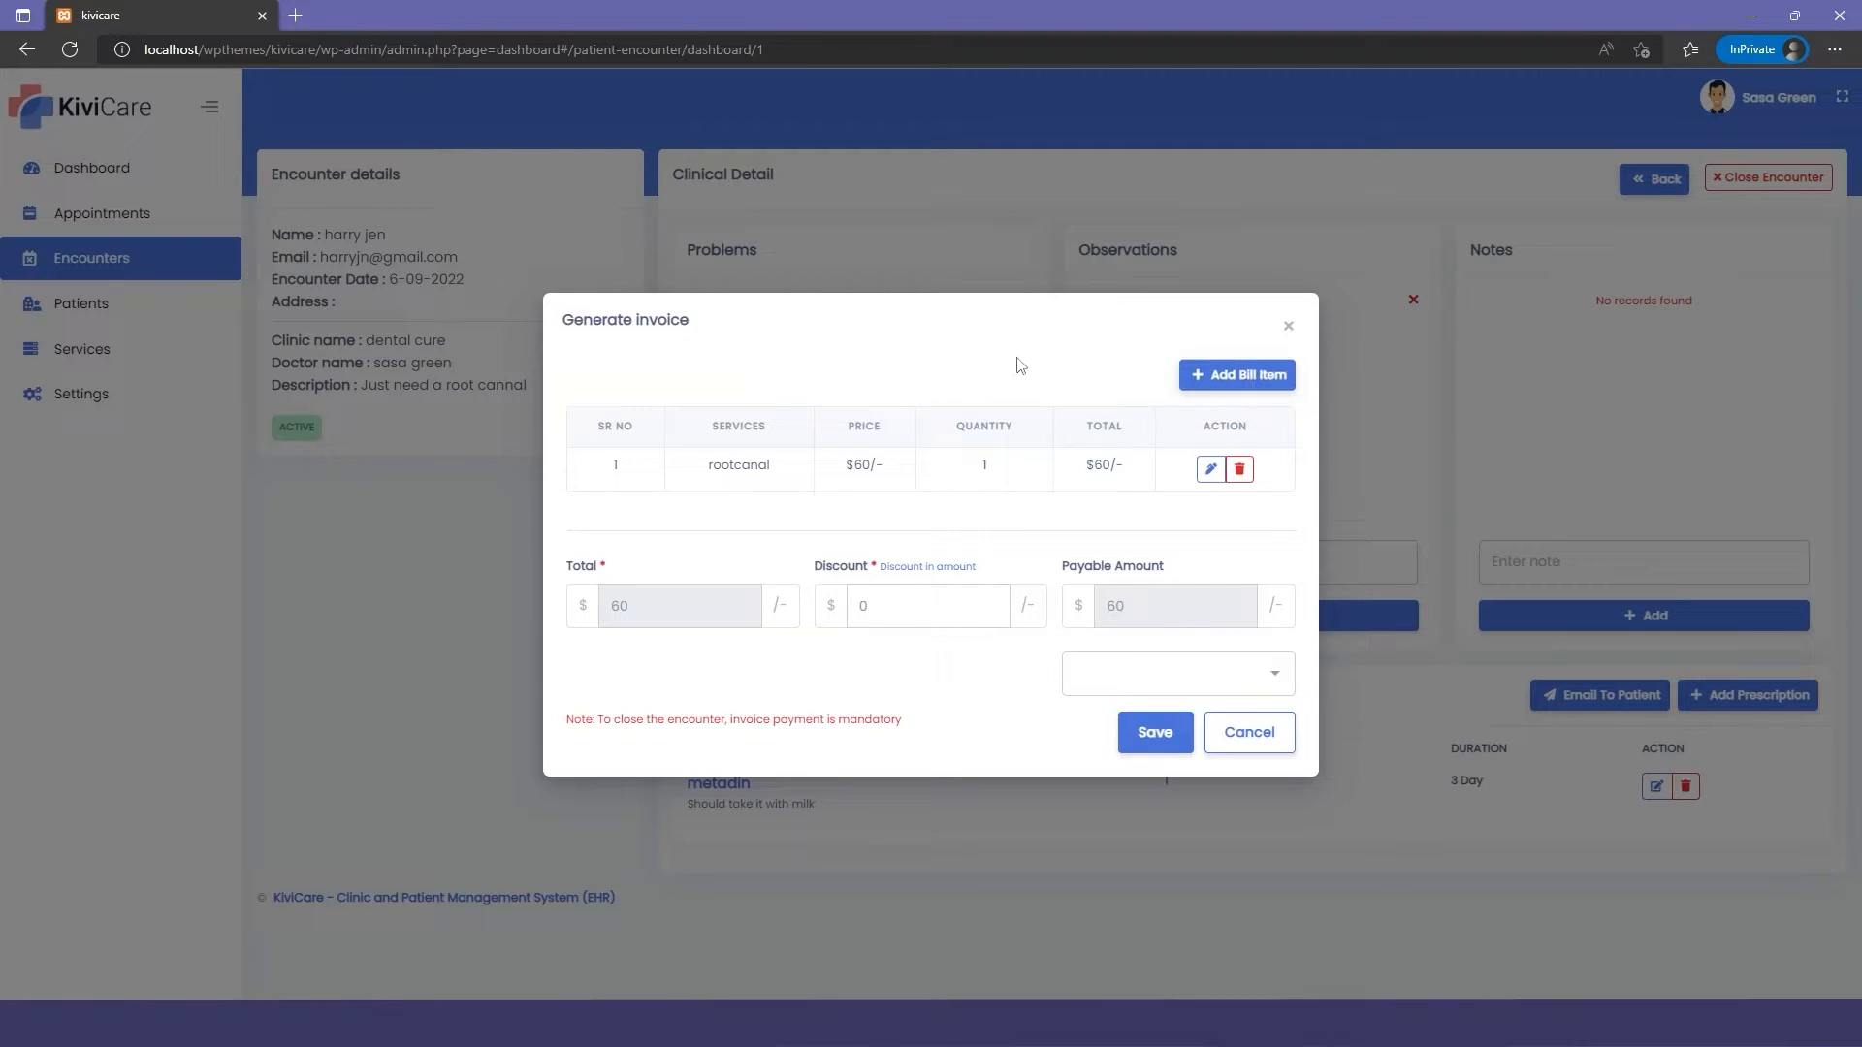
{"action": "mouse_move", "coordinate": [883, 485]}
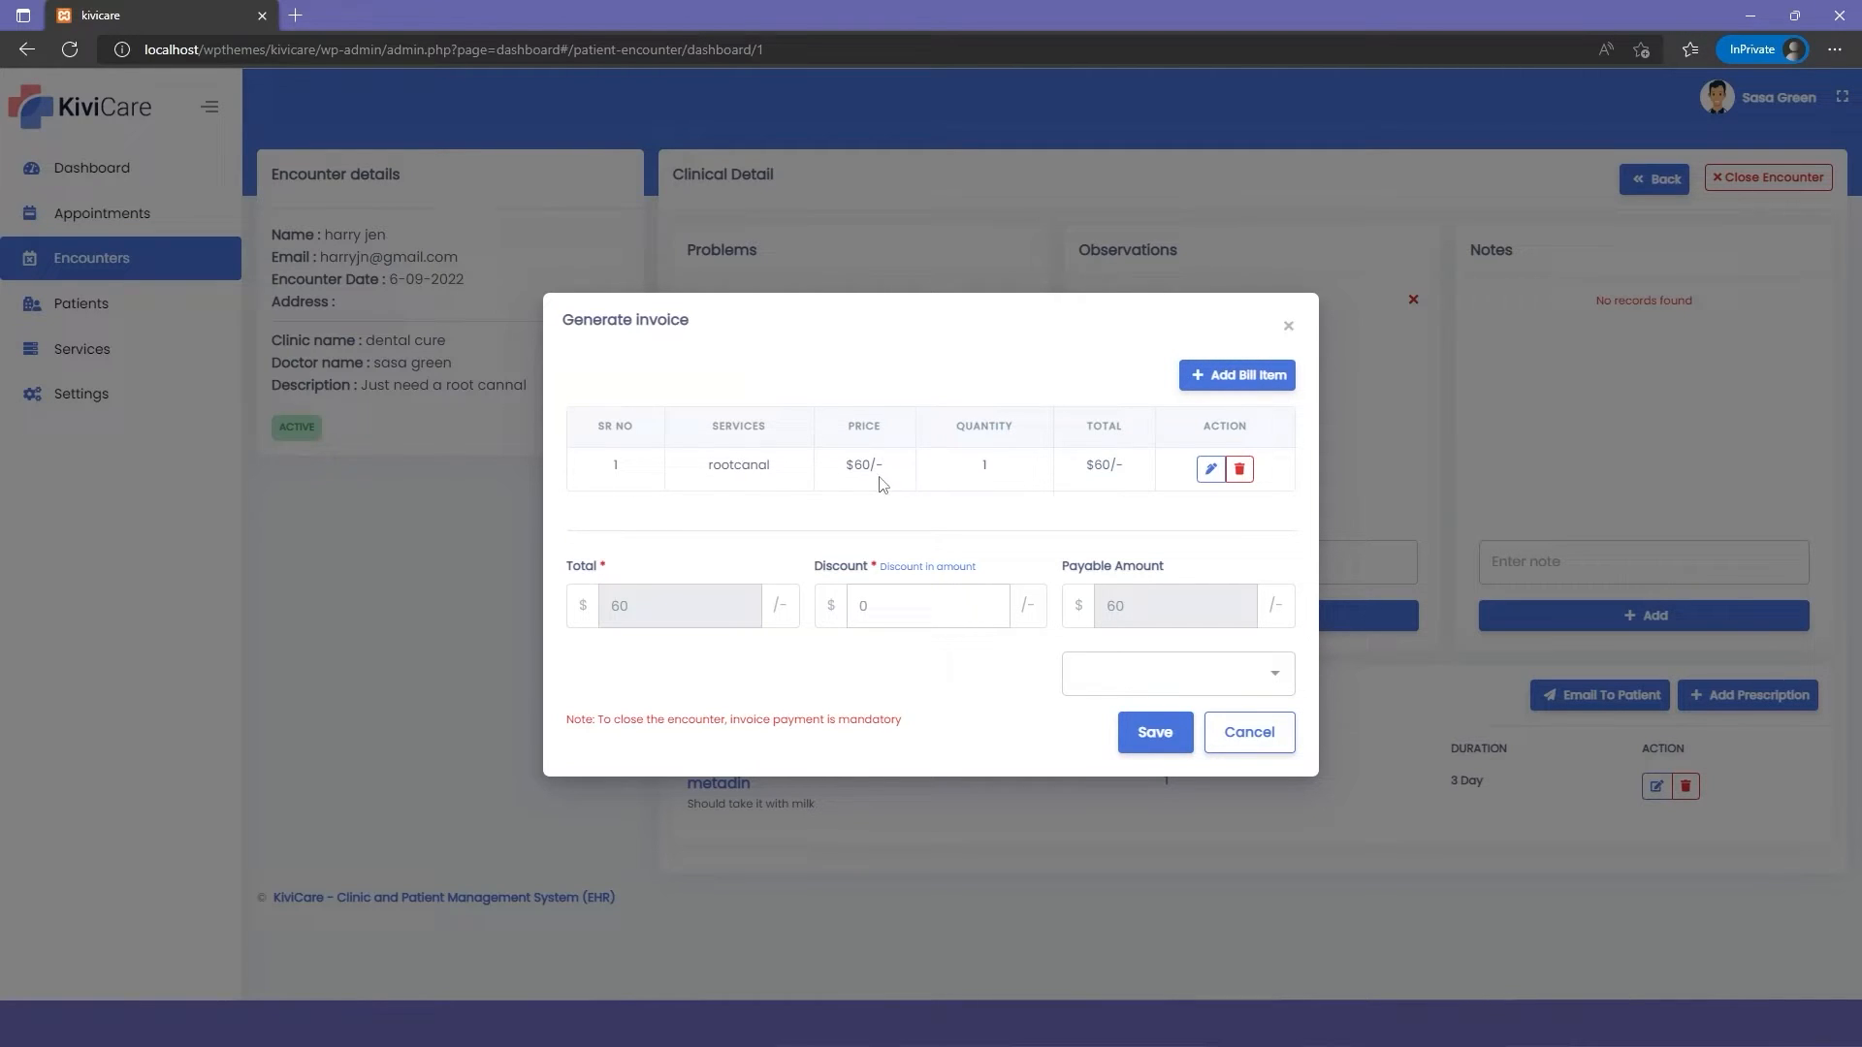
{"action": "left_click", "coordinate": [1236, 375]}
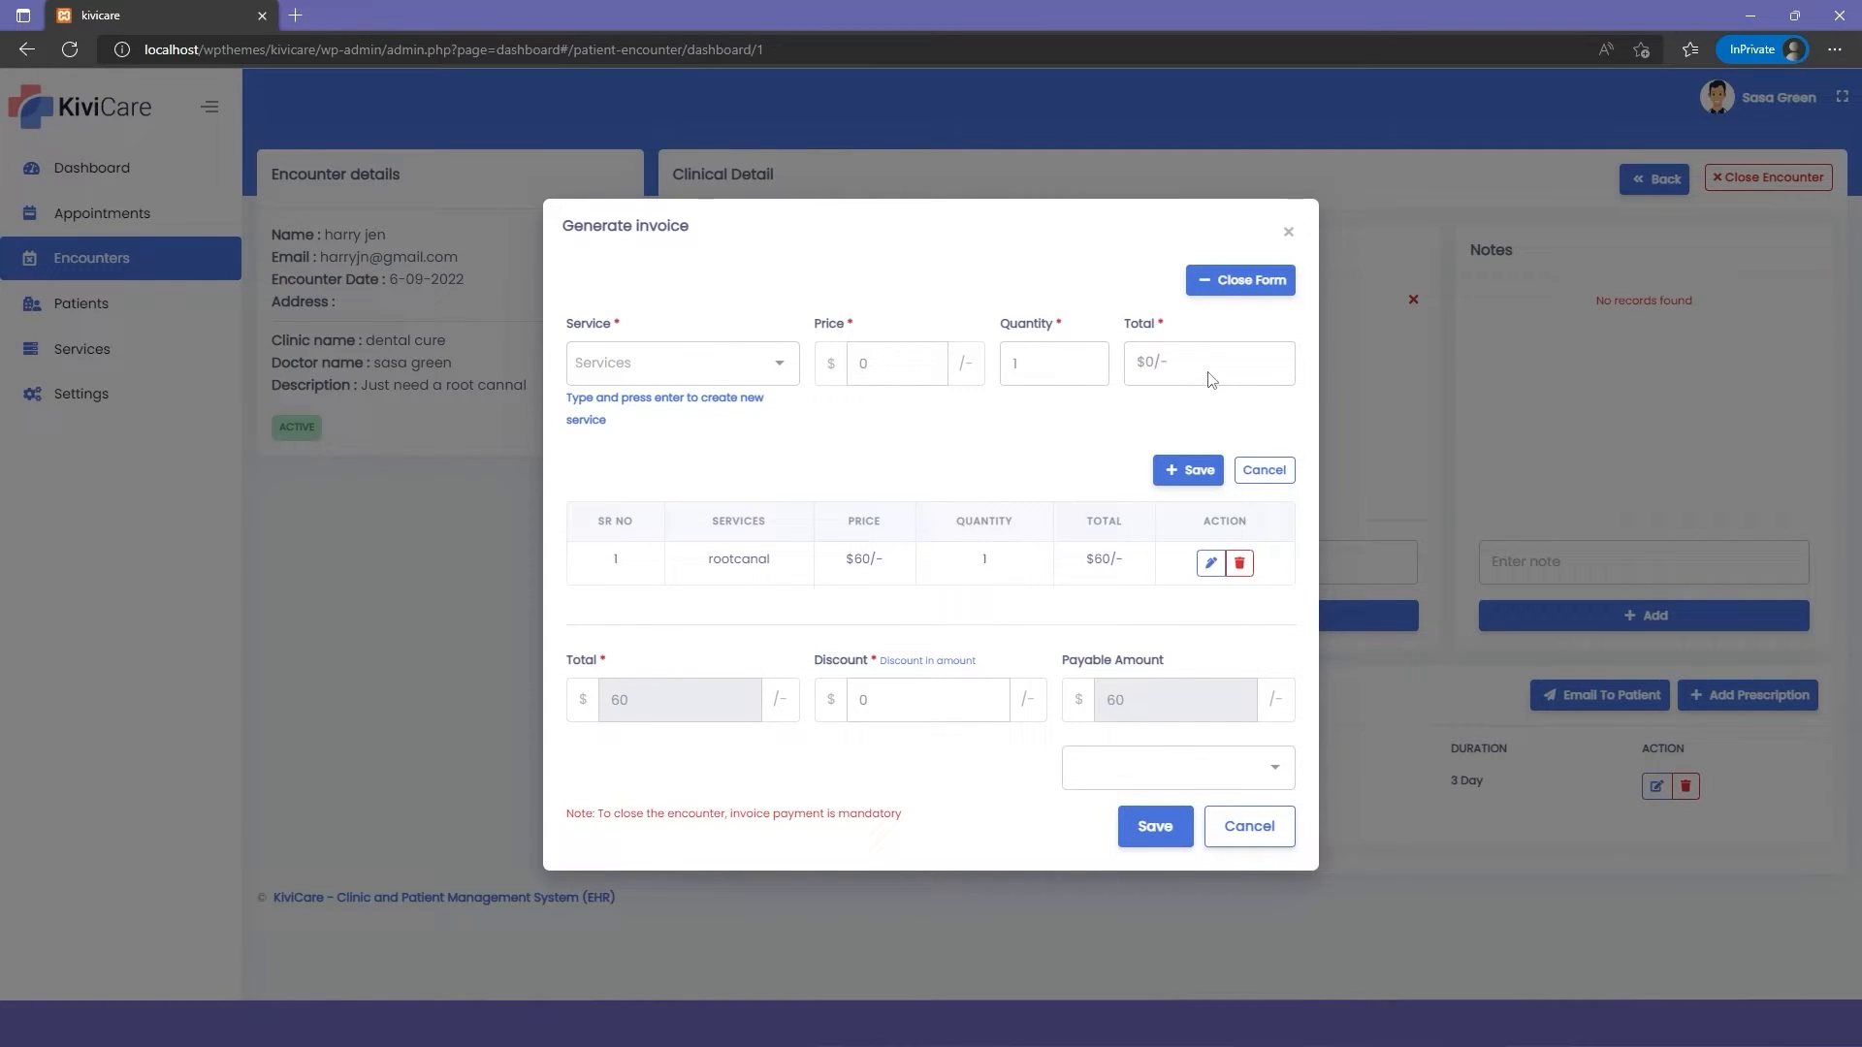
{"action": "left_click", "coordinate": [1239, 279]}
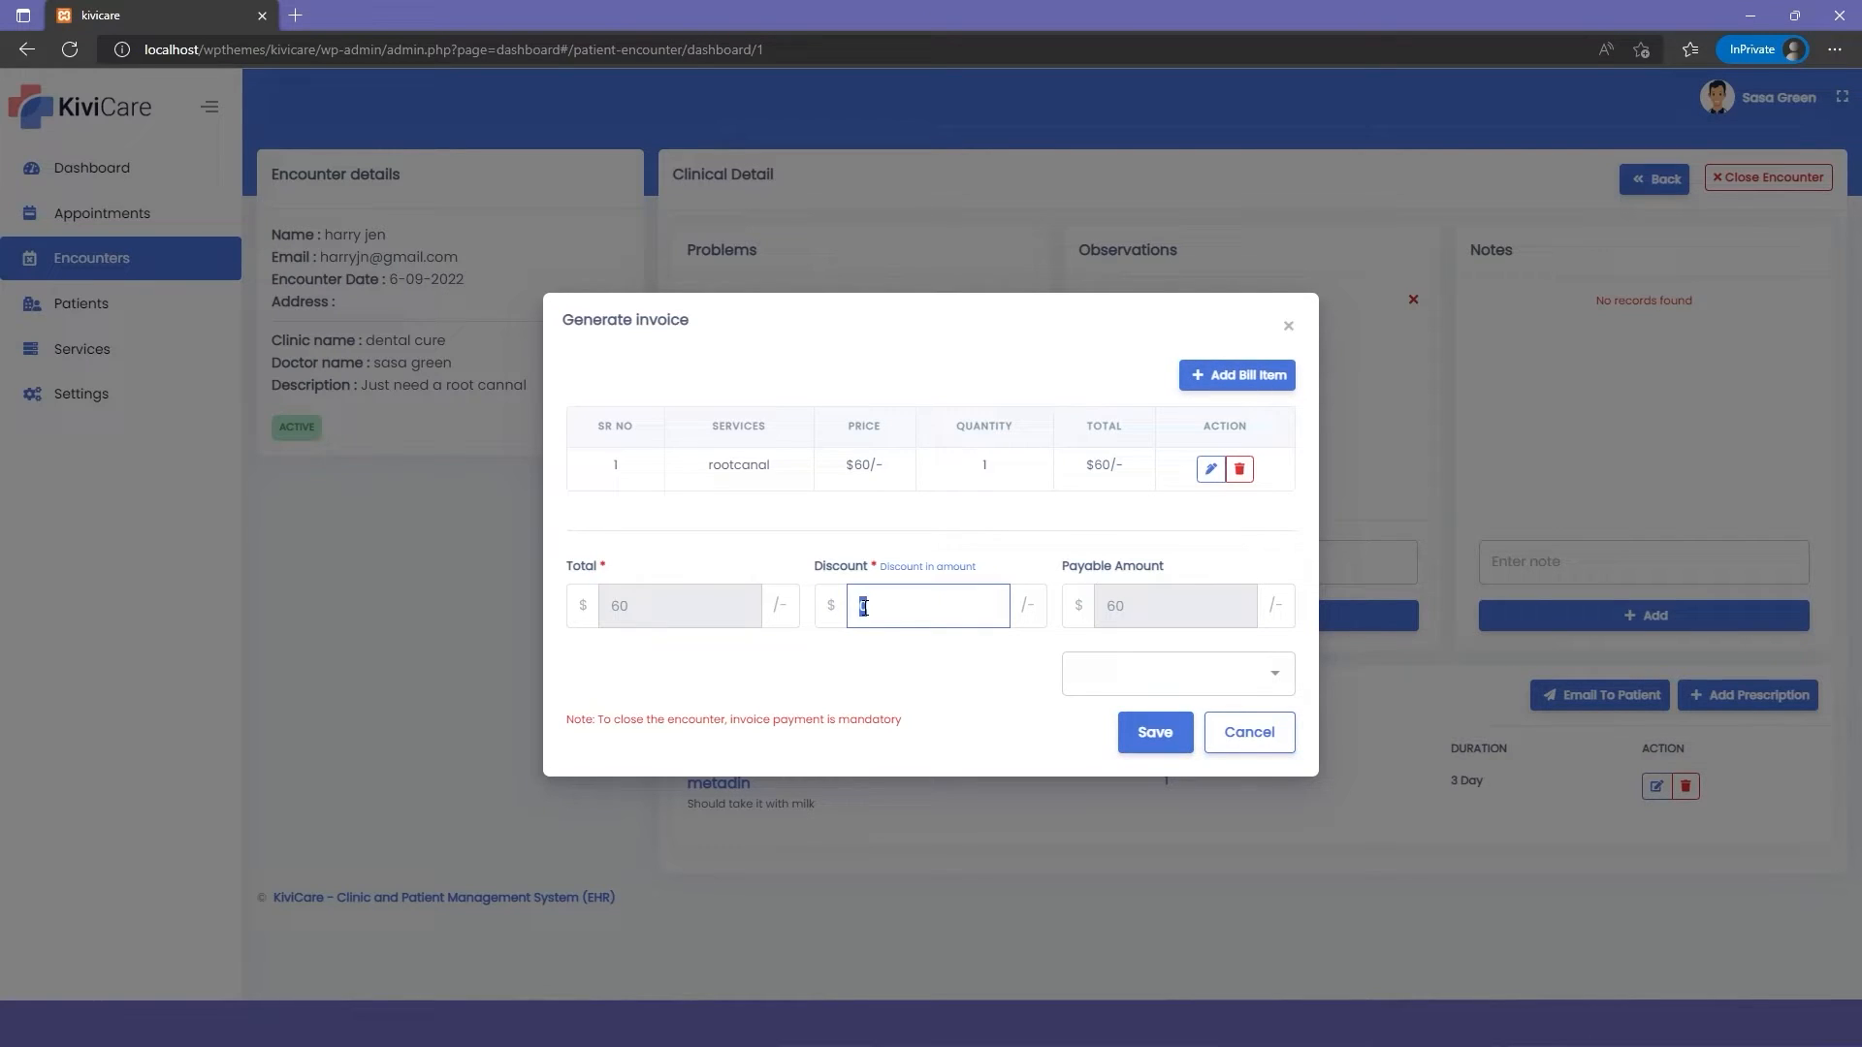
Apply a $20 discount, mark the invoice Paid and save it, closing the encounter
{"action": "type", "text": "20"}
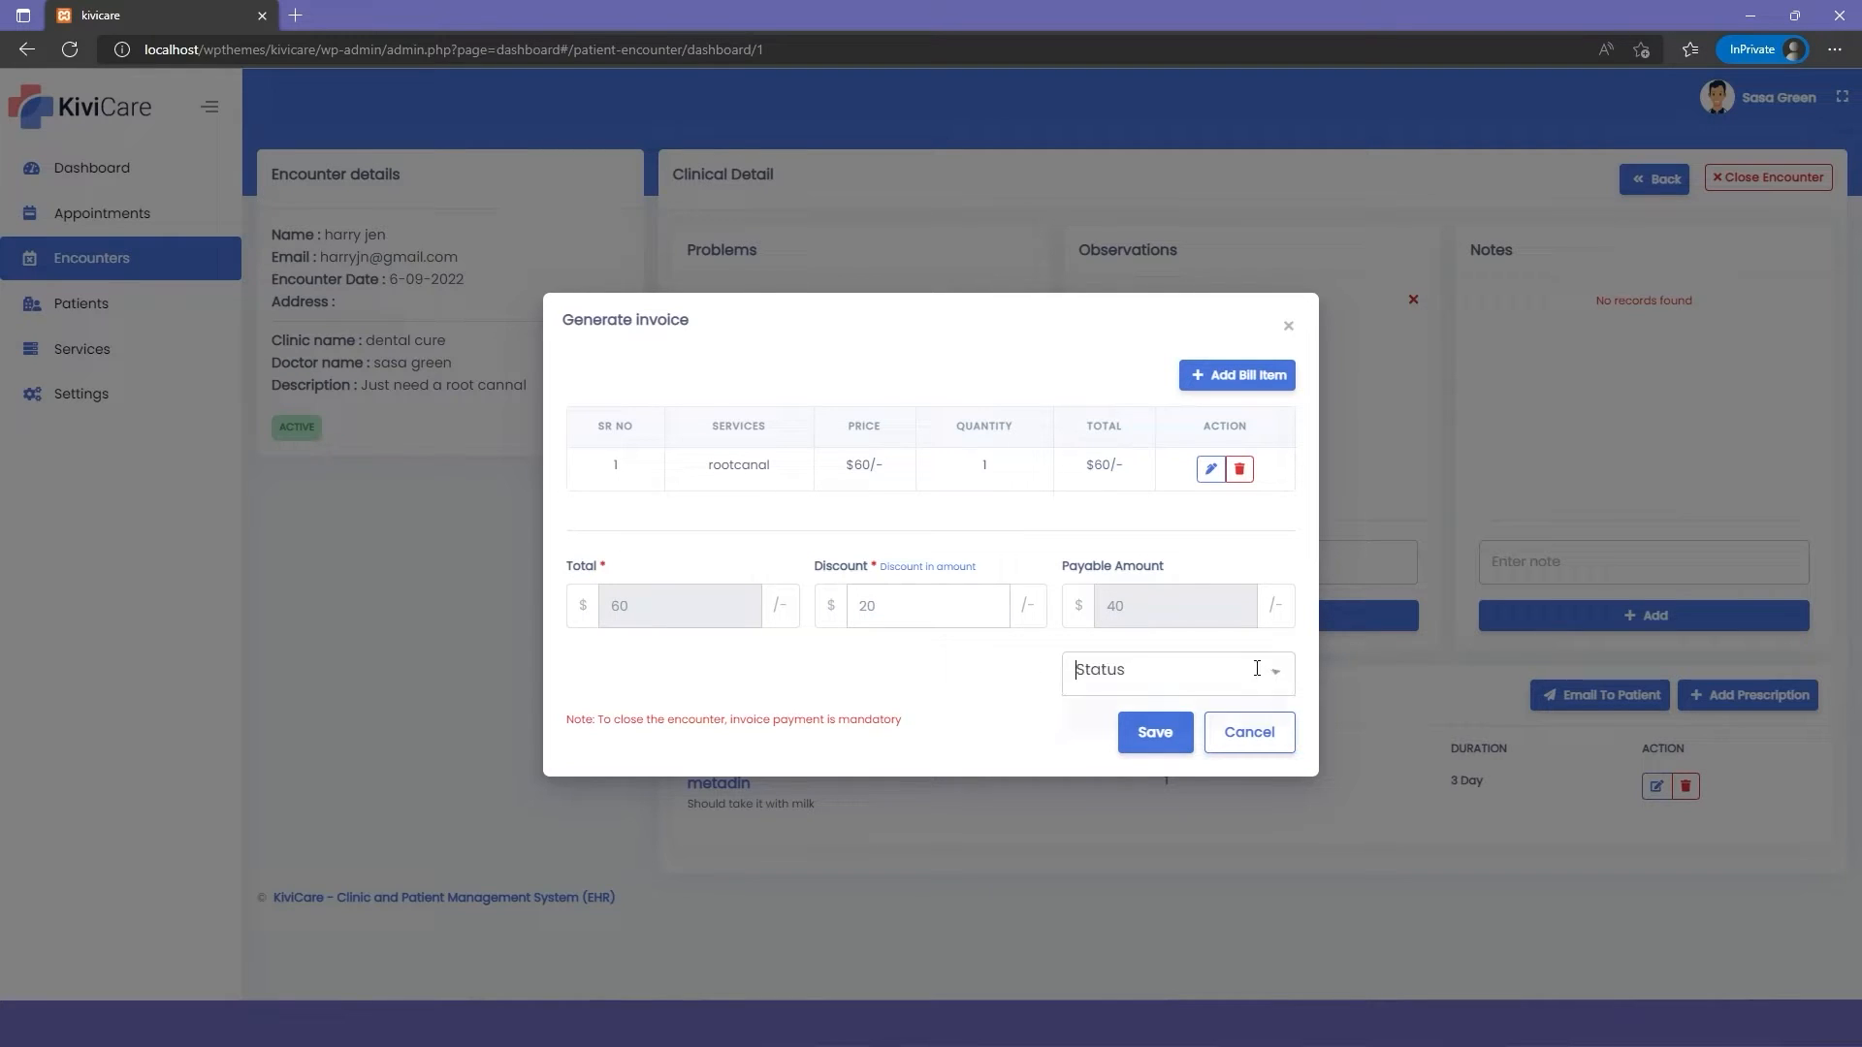
{"action": "left_click", "coordinate": [1173, 669]}
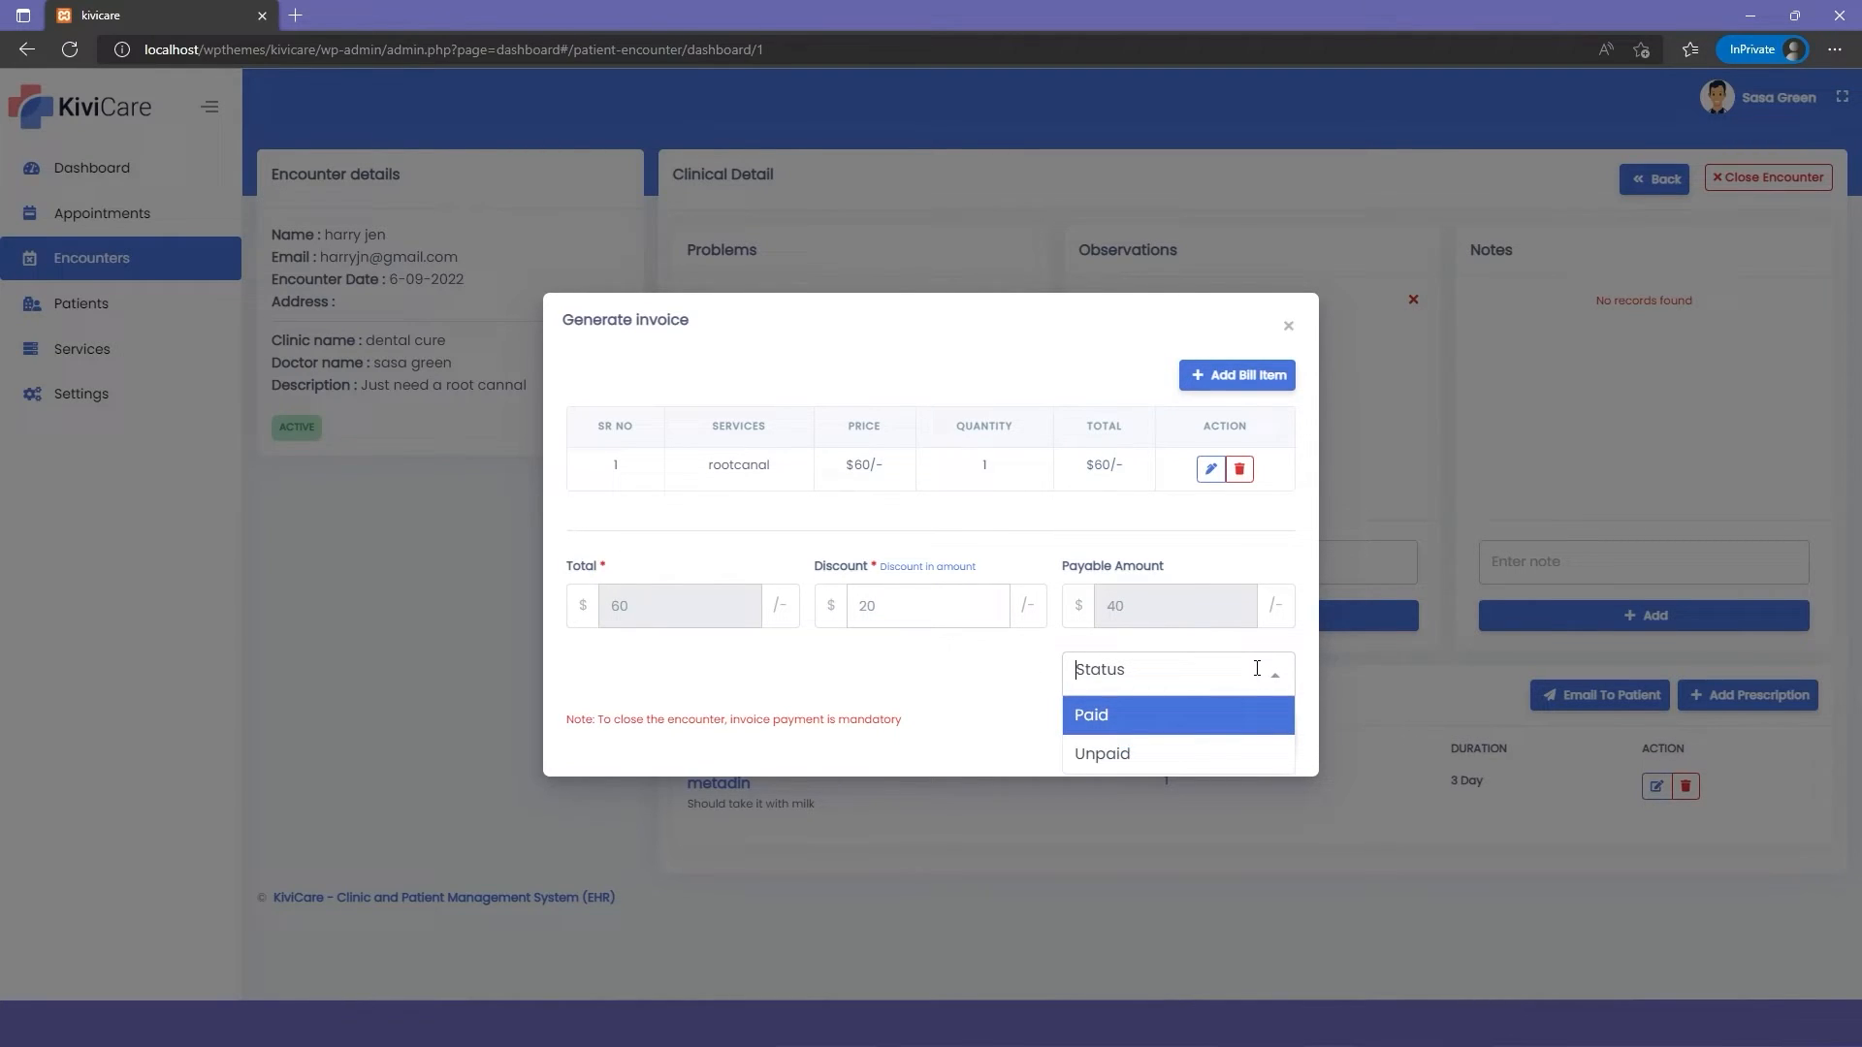
{"action": "mouse_move", "coordinate": [1255, 695]}
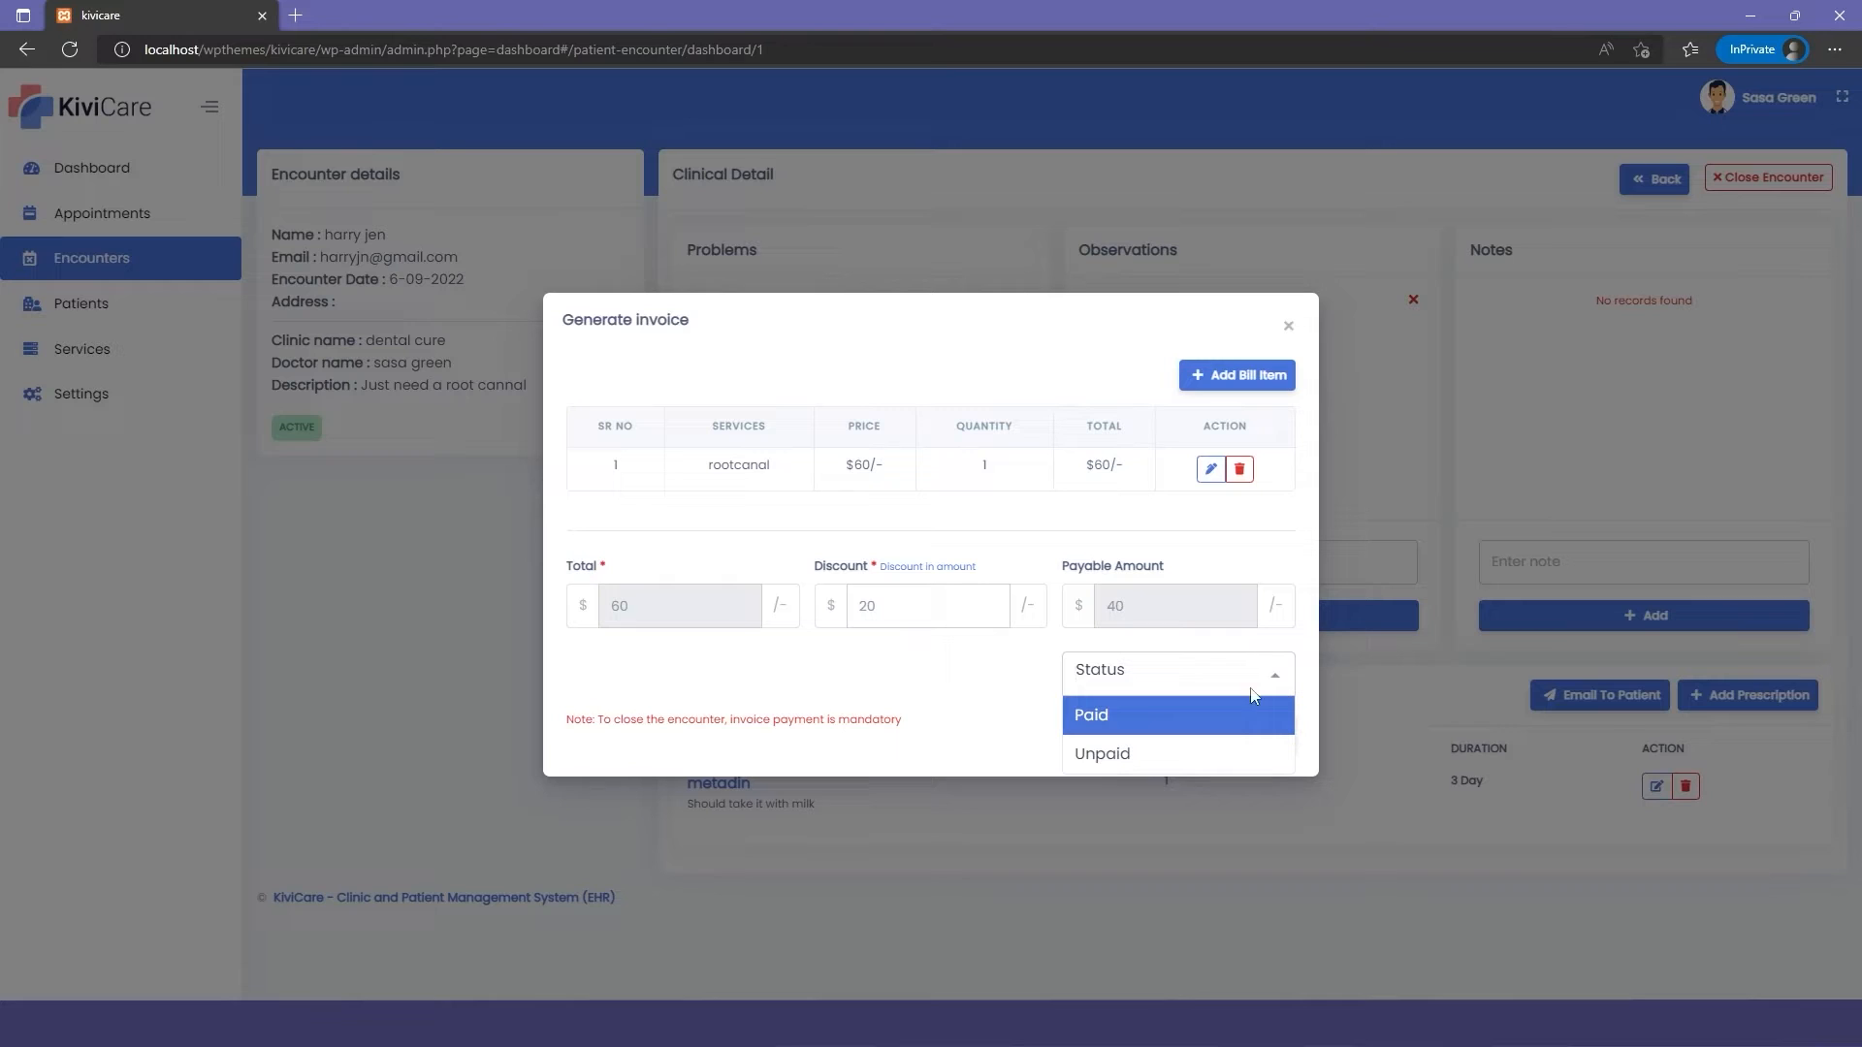
{"action": "mouse_move", "coordinate": [1130, 739]}
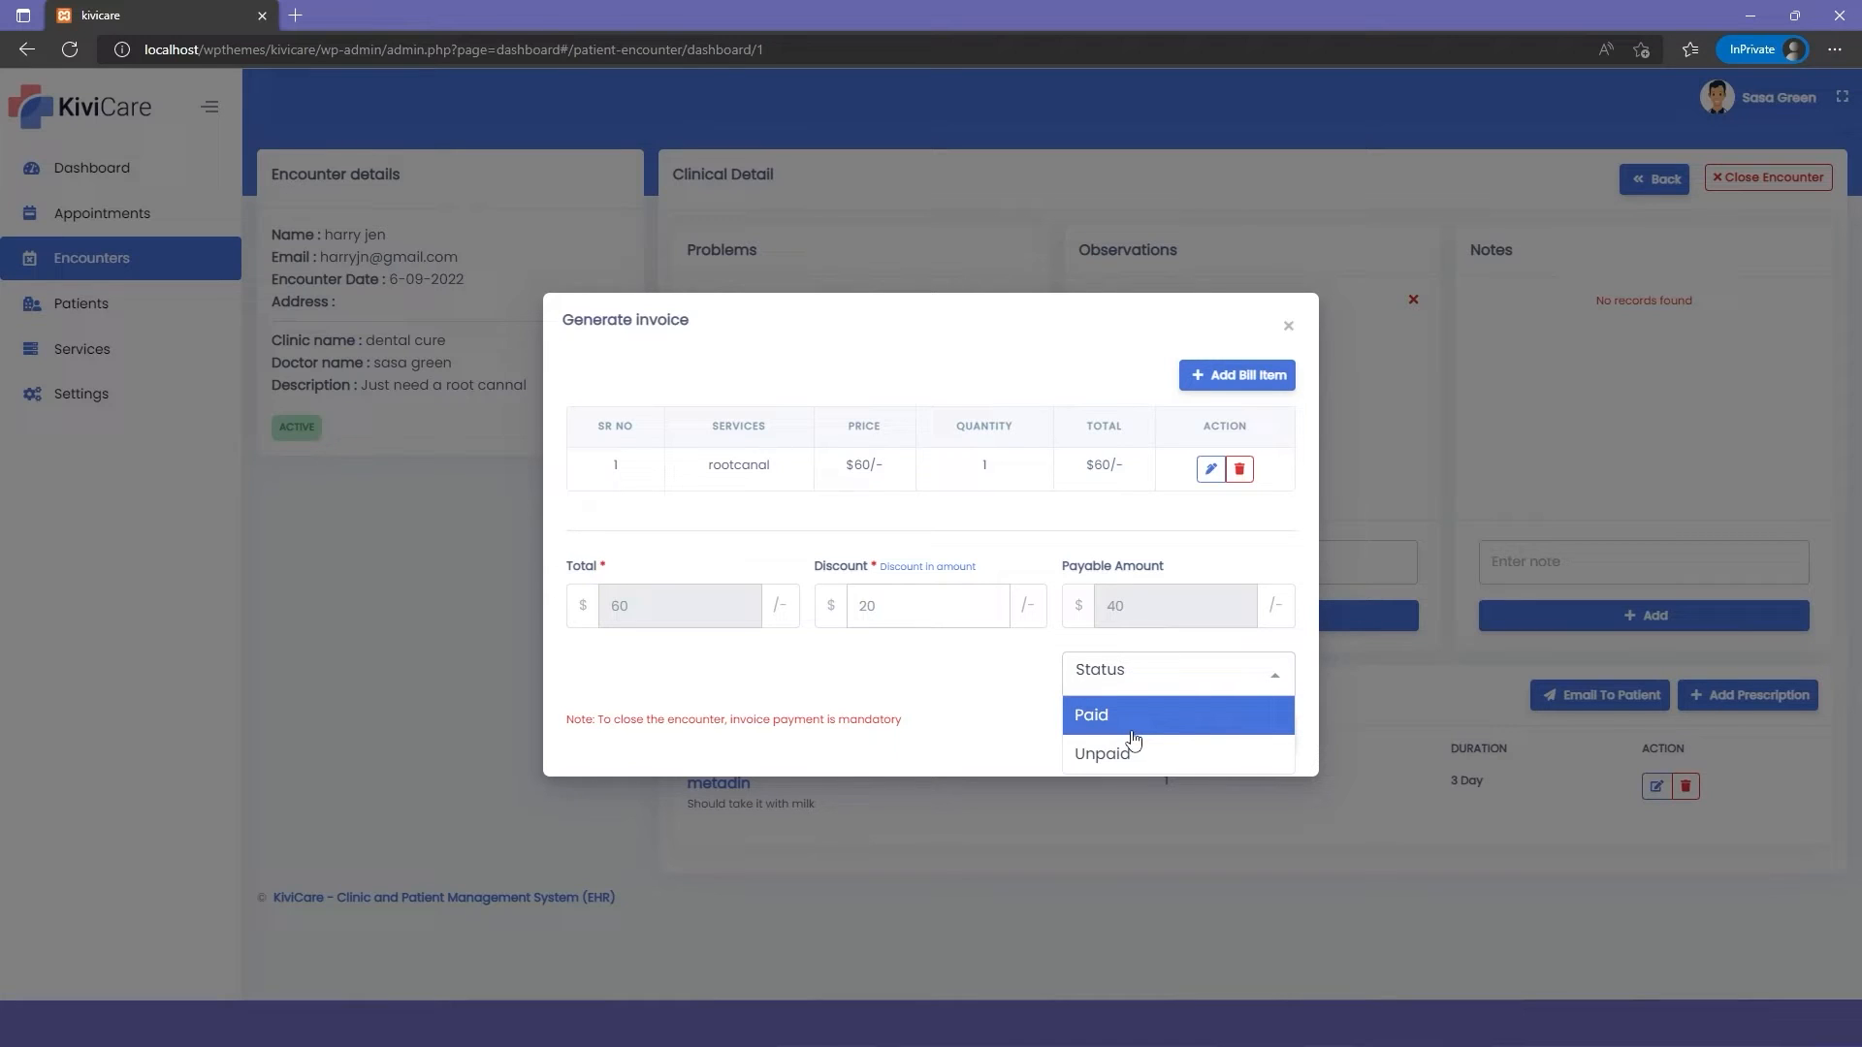
{"action": "mouse_move", "coordinate": [1104, 755]}
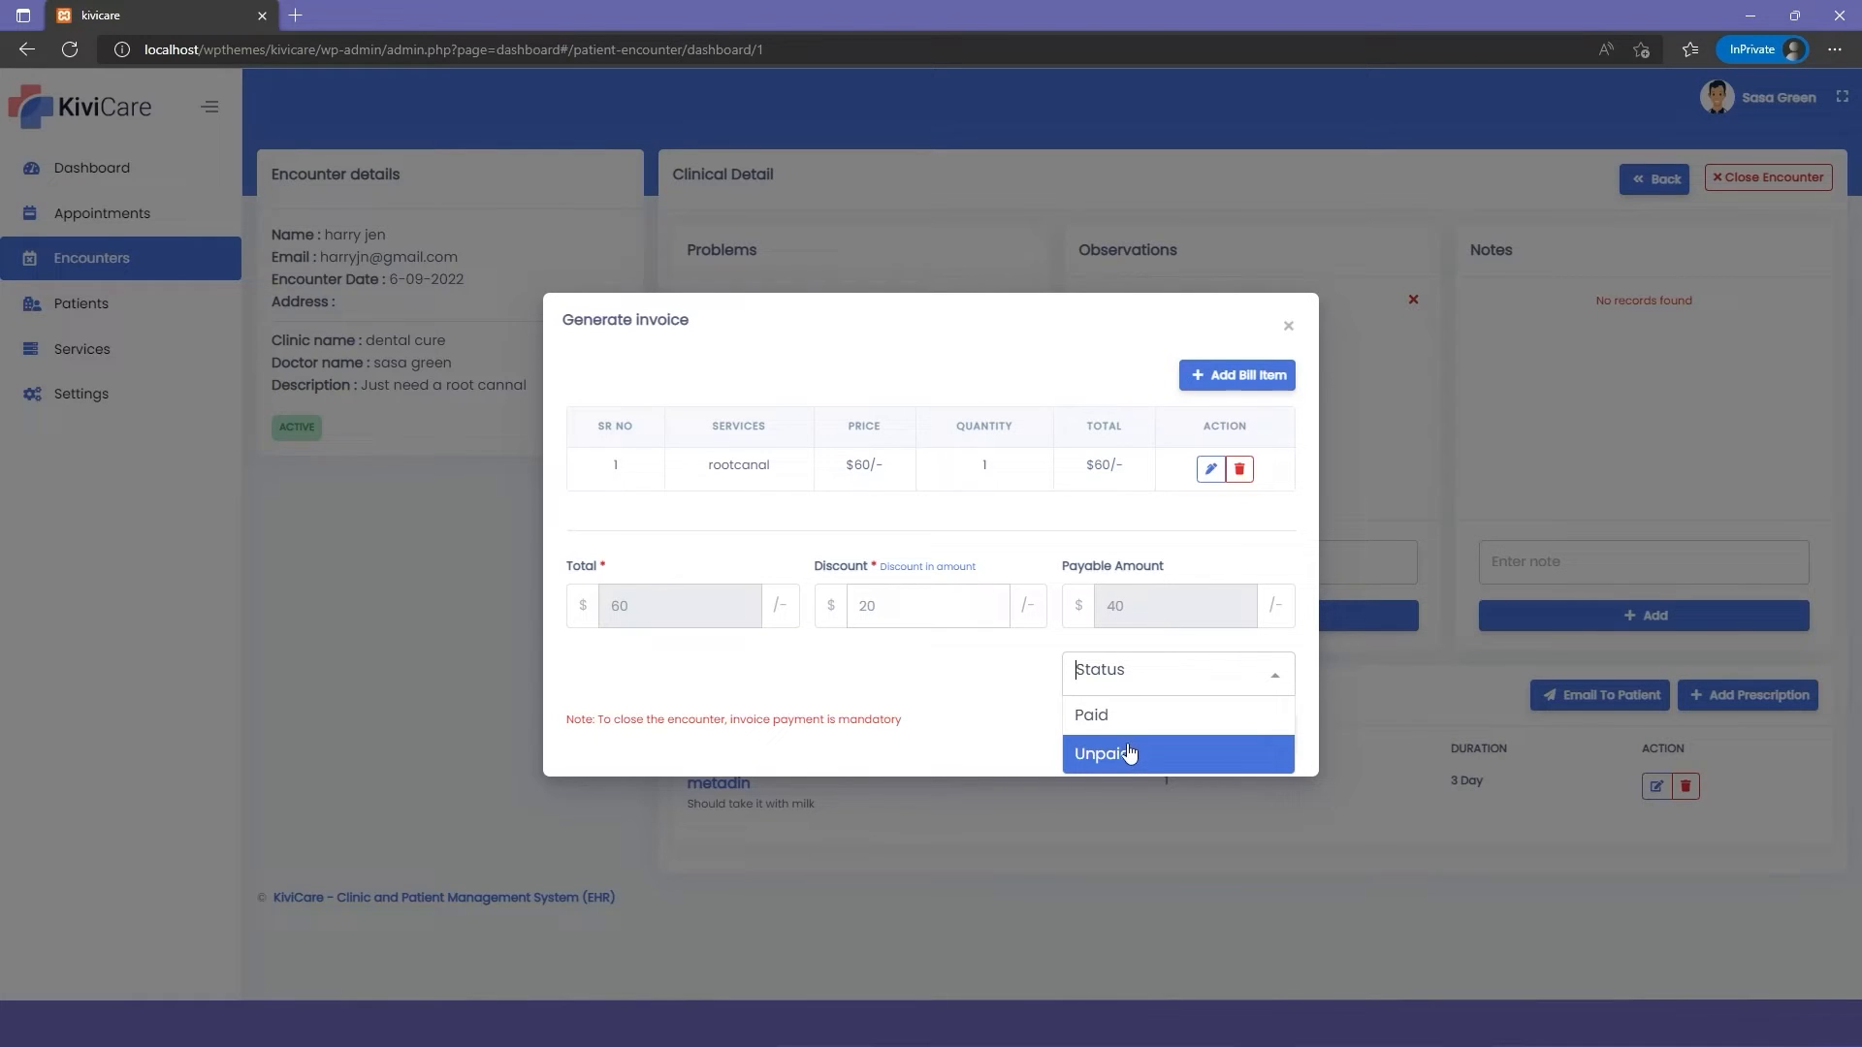
{"action": "mouse_move", "coordinate": [1124, 713]}
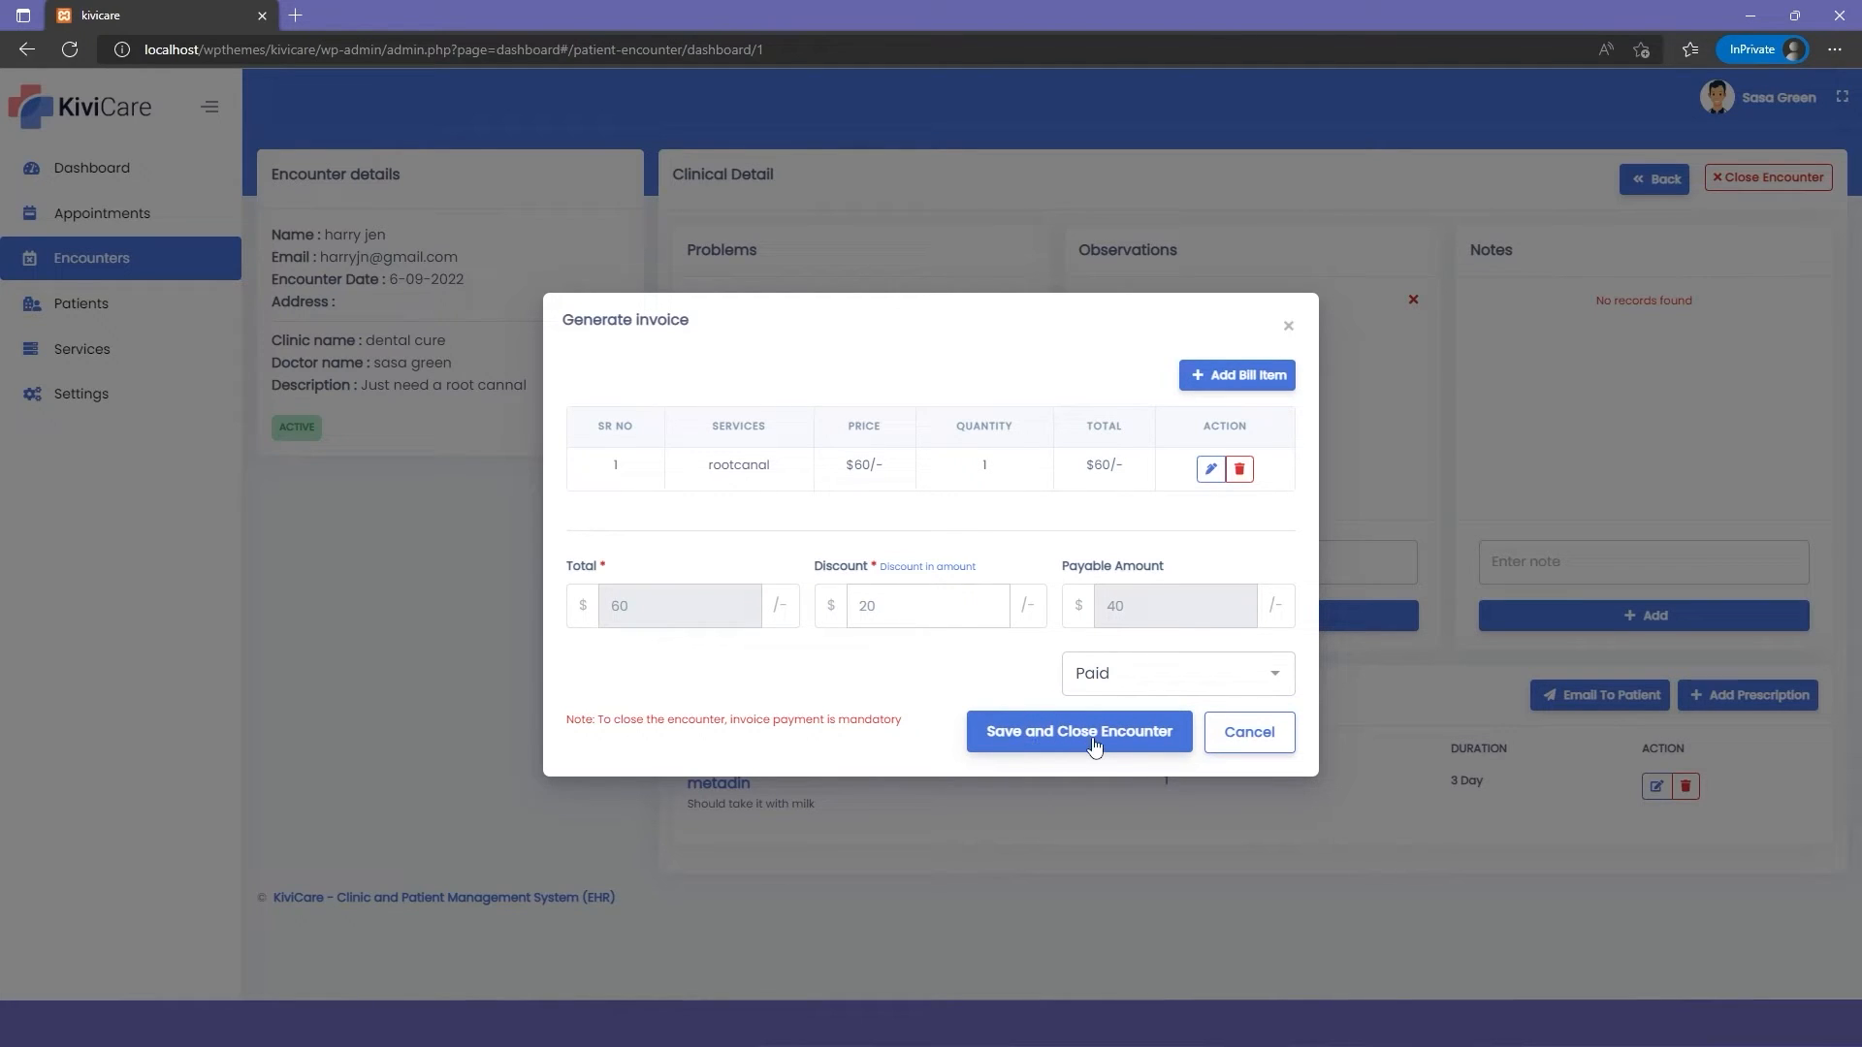
{"action": "left_click", "coordinate": [1076, 731]}
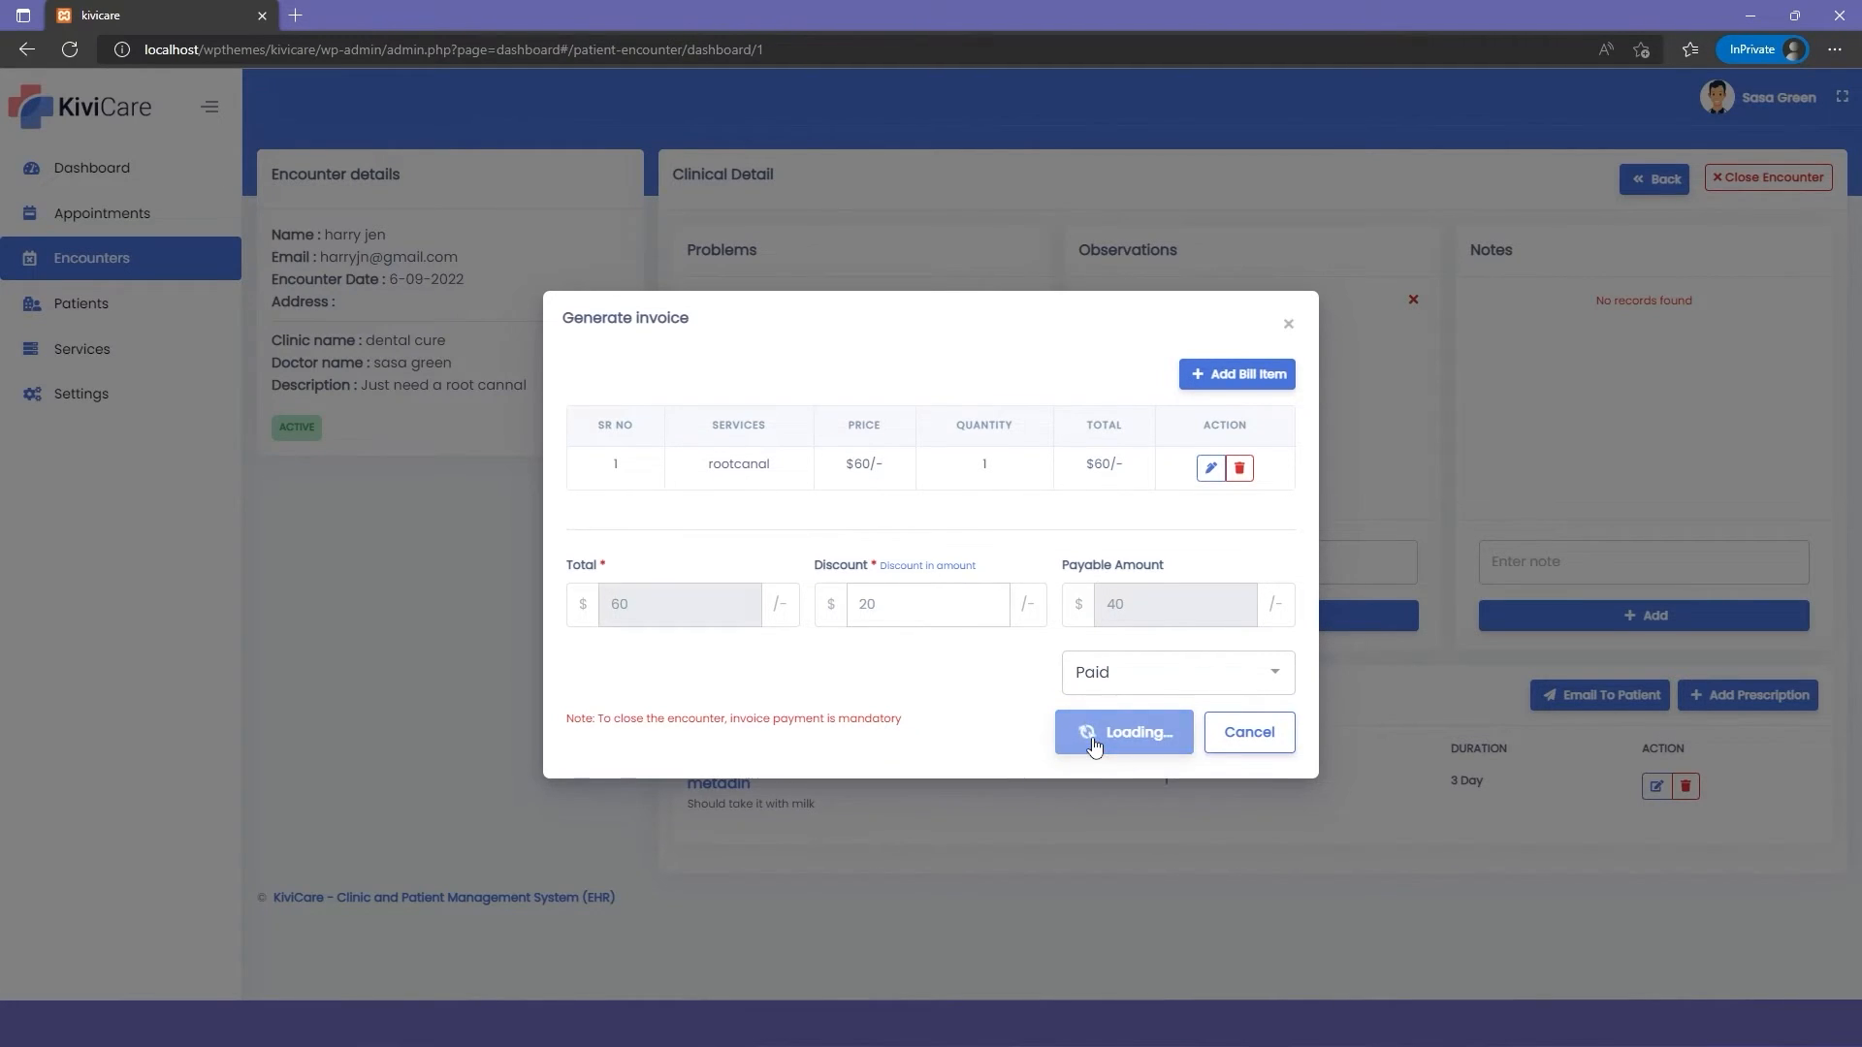
{"action": "left_click", "coordinate": [1121, 731]}
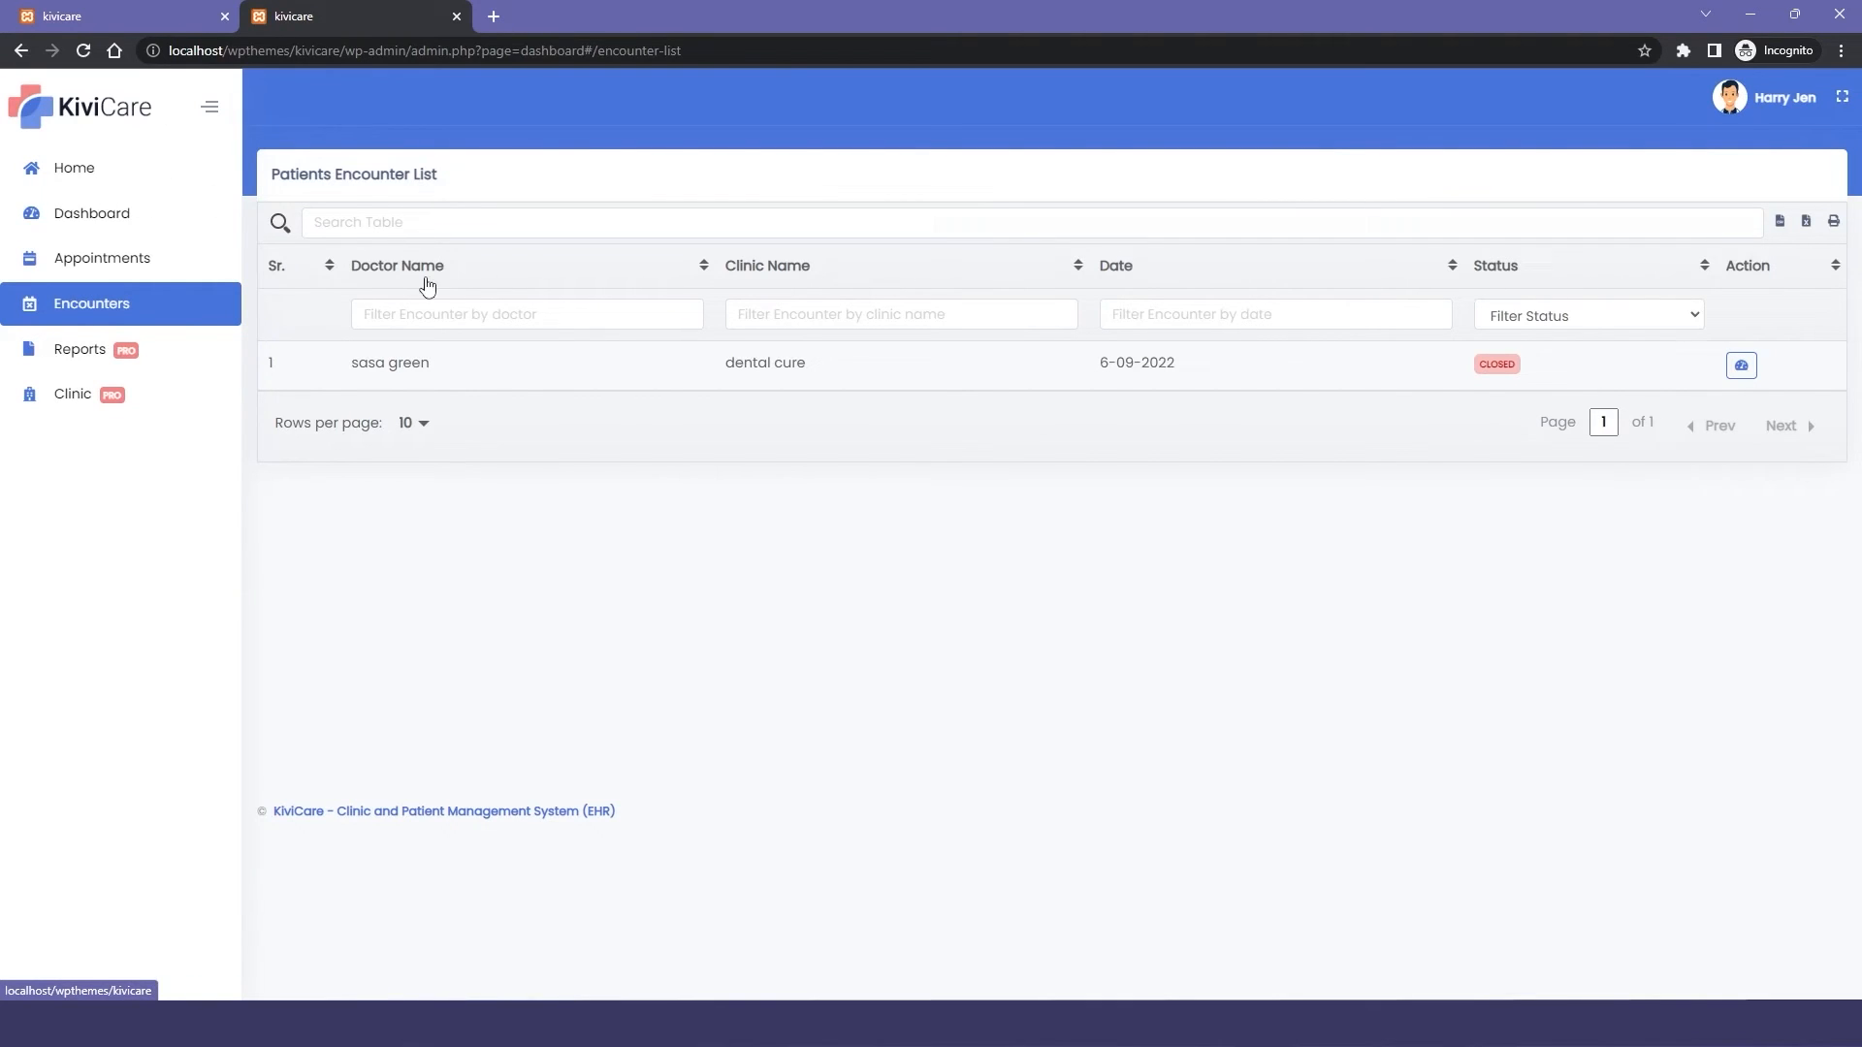
View the closed encounter's problem, observation and metadin prescription from the patient's Encounters list
{"action": "left_click", "coordinate": [1739, 365]}
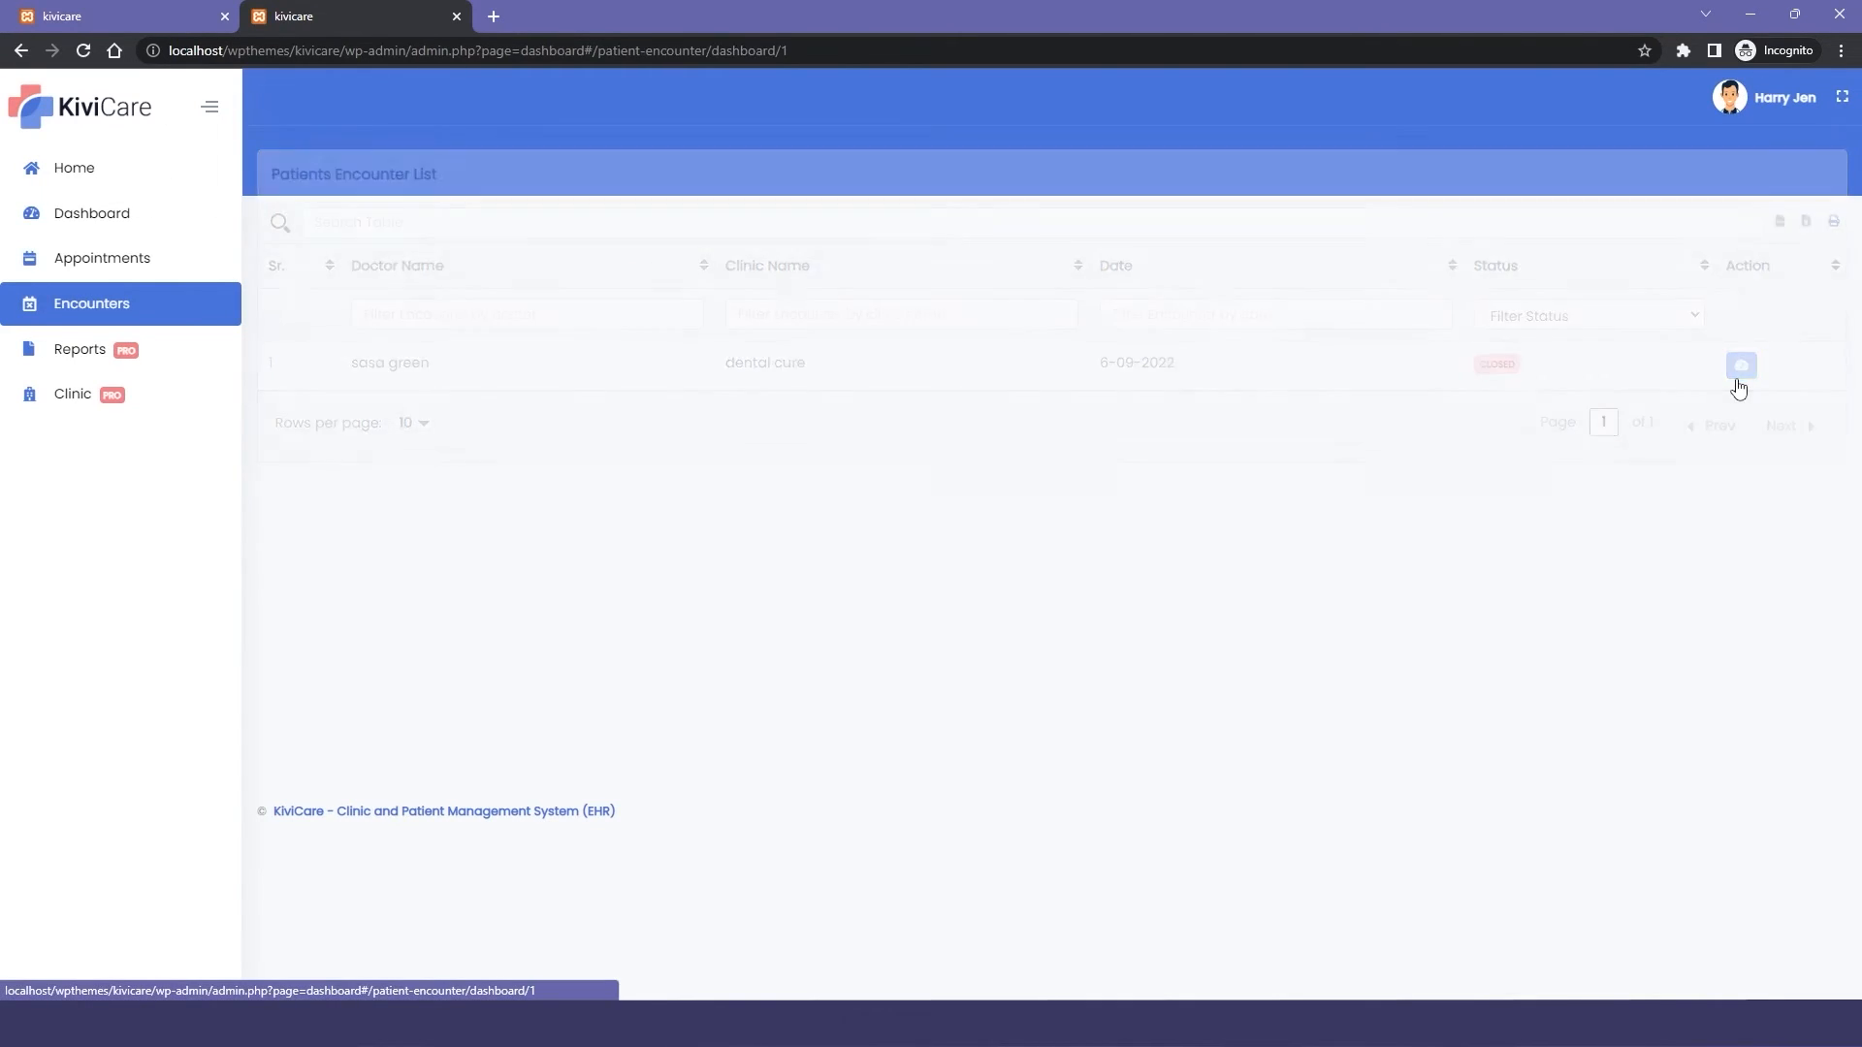
{"action": "left_click", "coordinate": [1741, 365]}
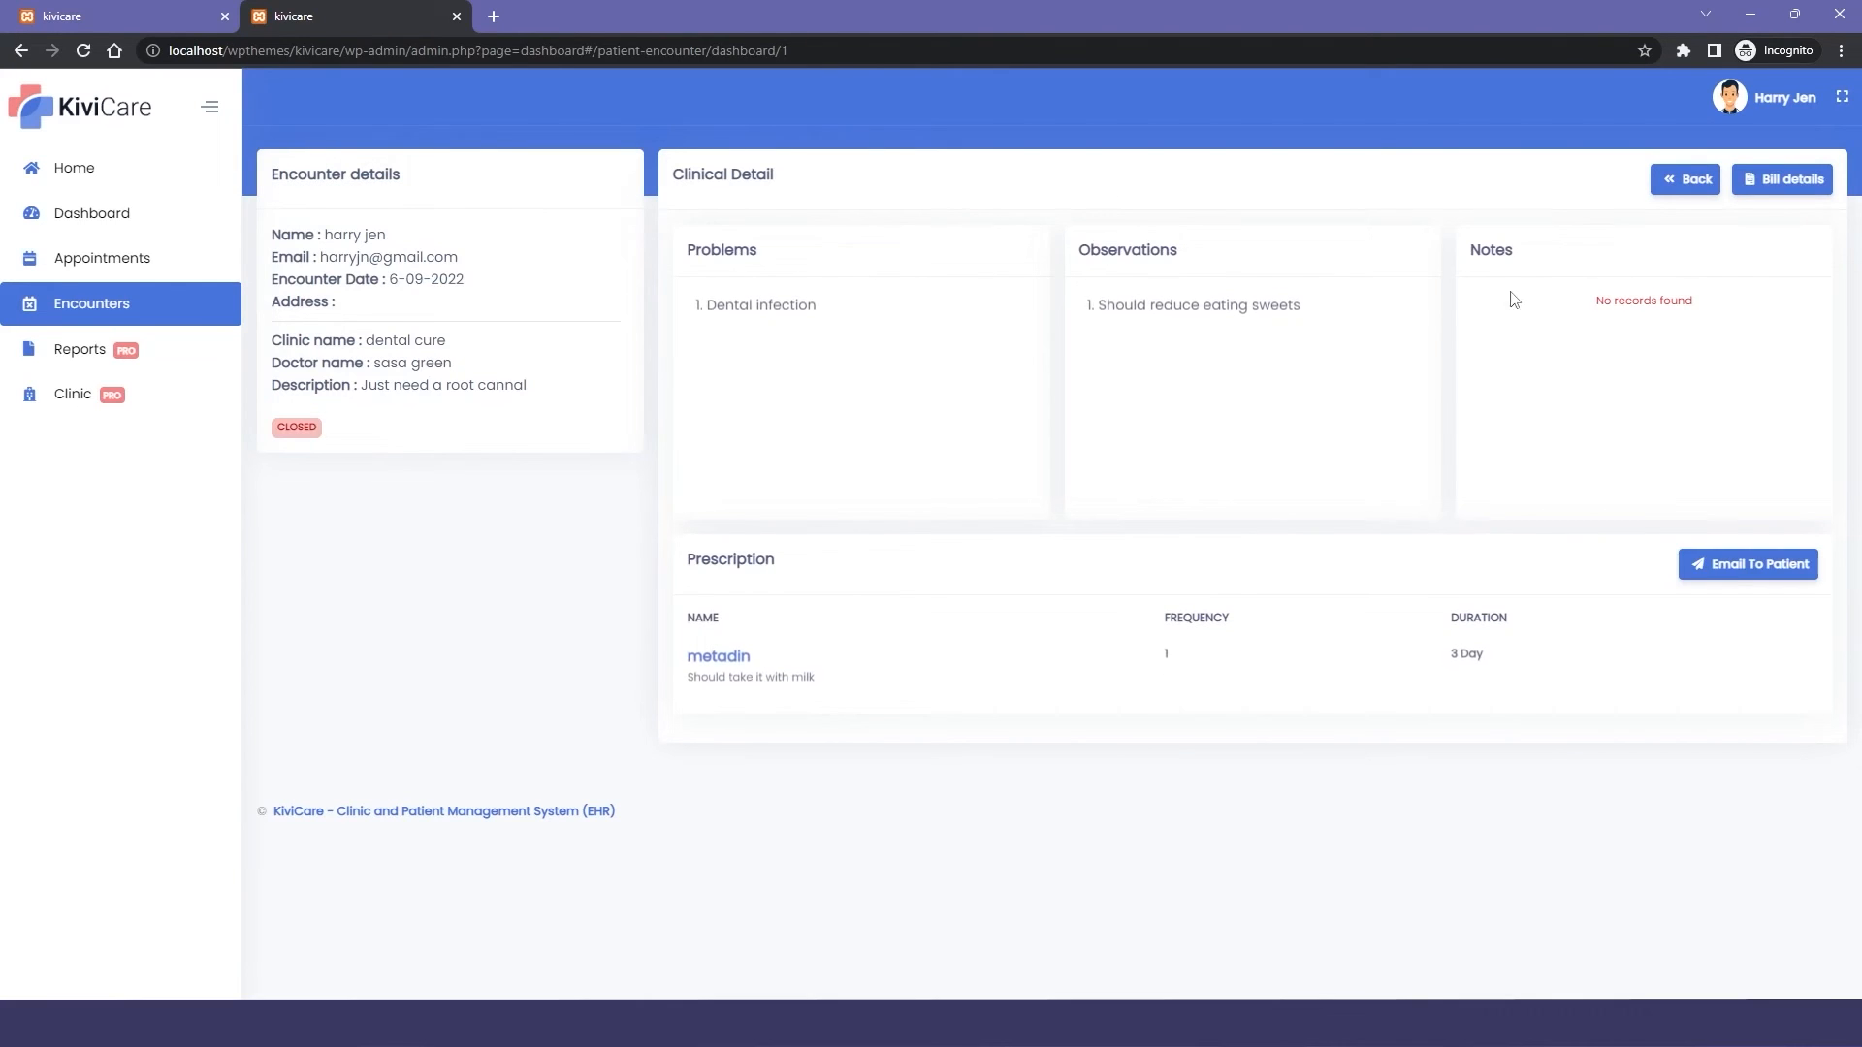